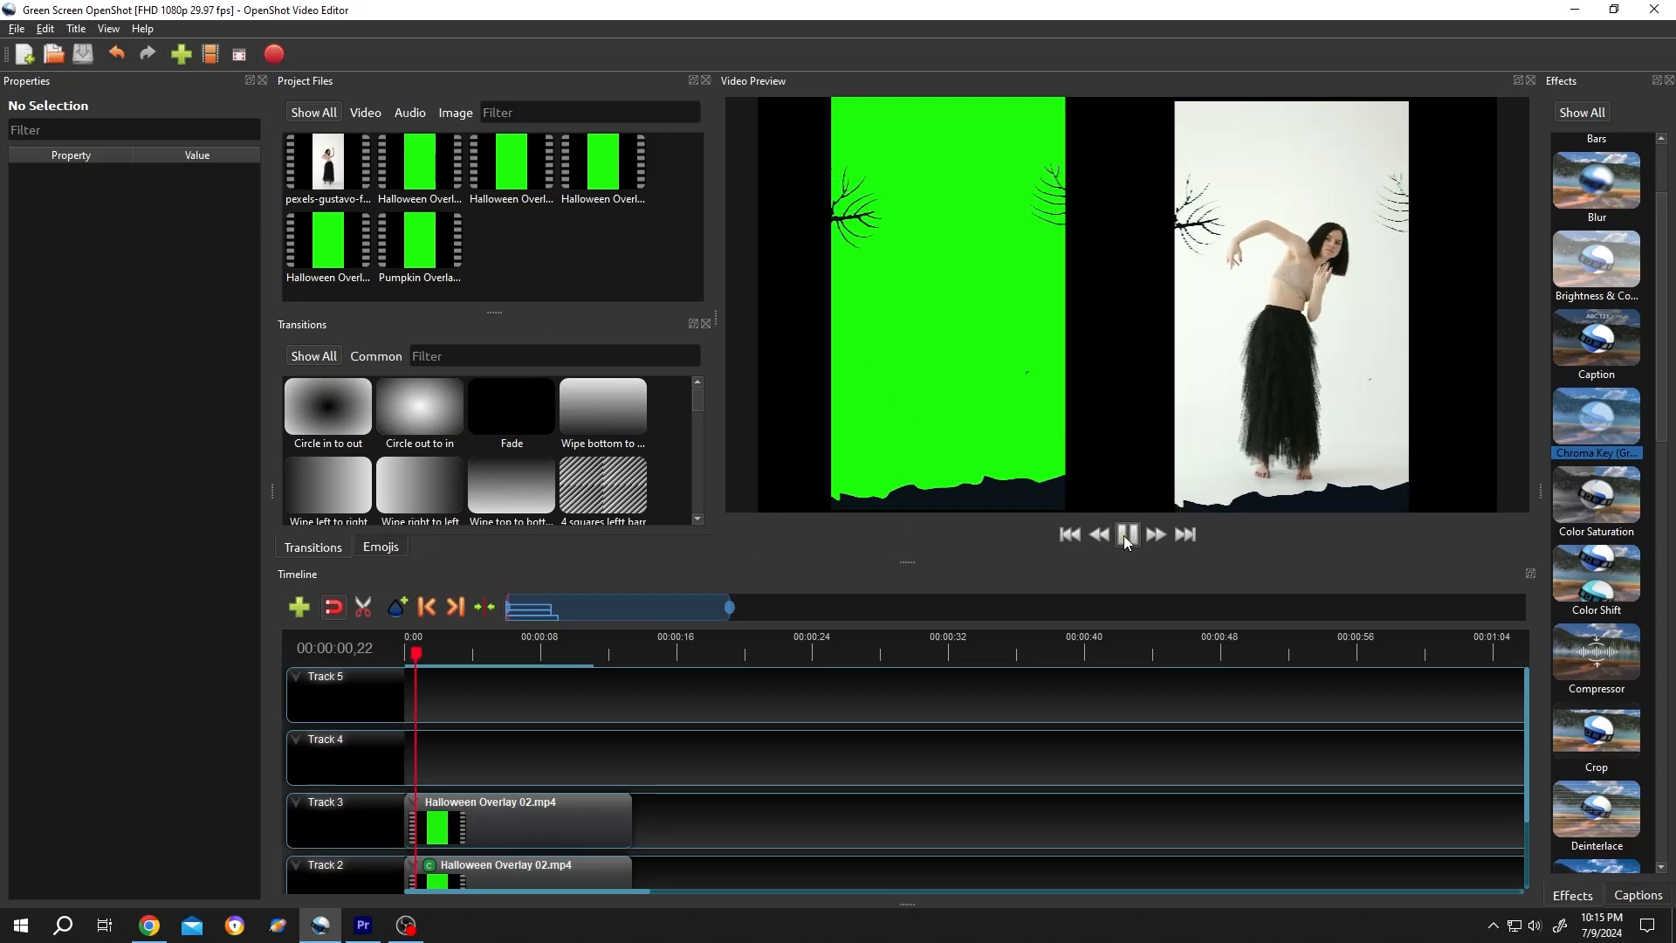
Browse the Effects panel, then bring up View > Views for the window layout options
{"action": "left_click", "coordinate": [1127, 534]}
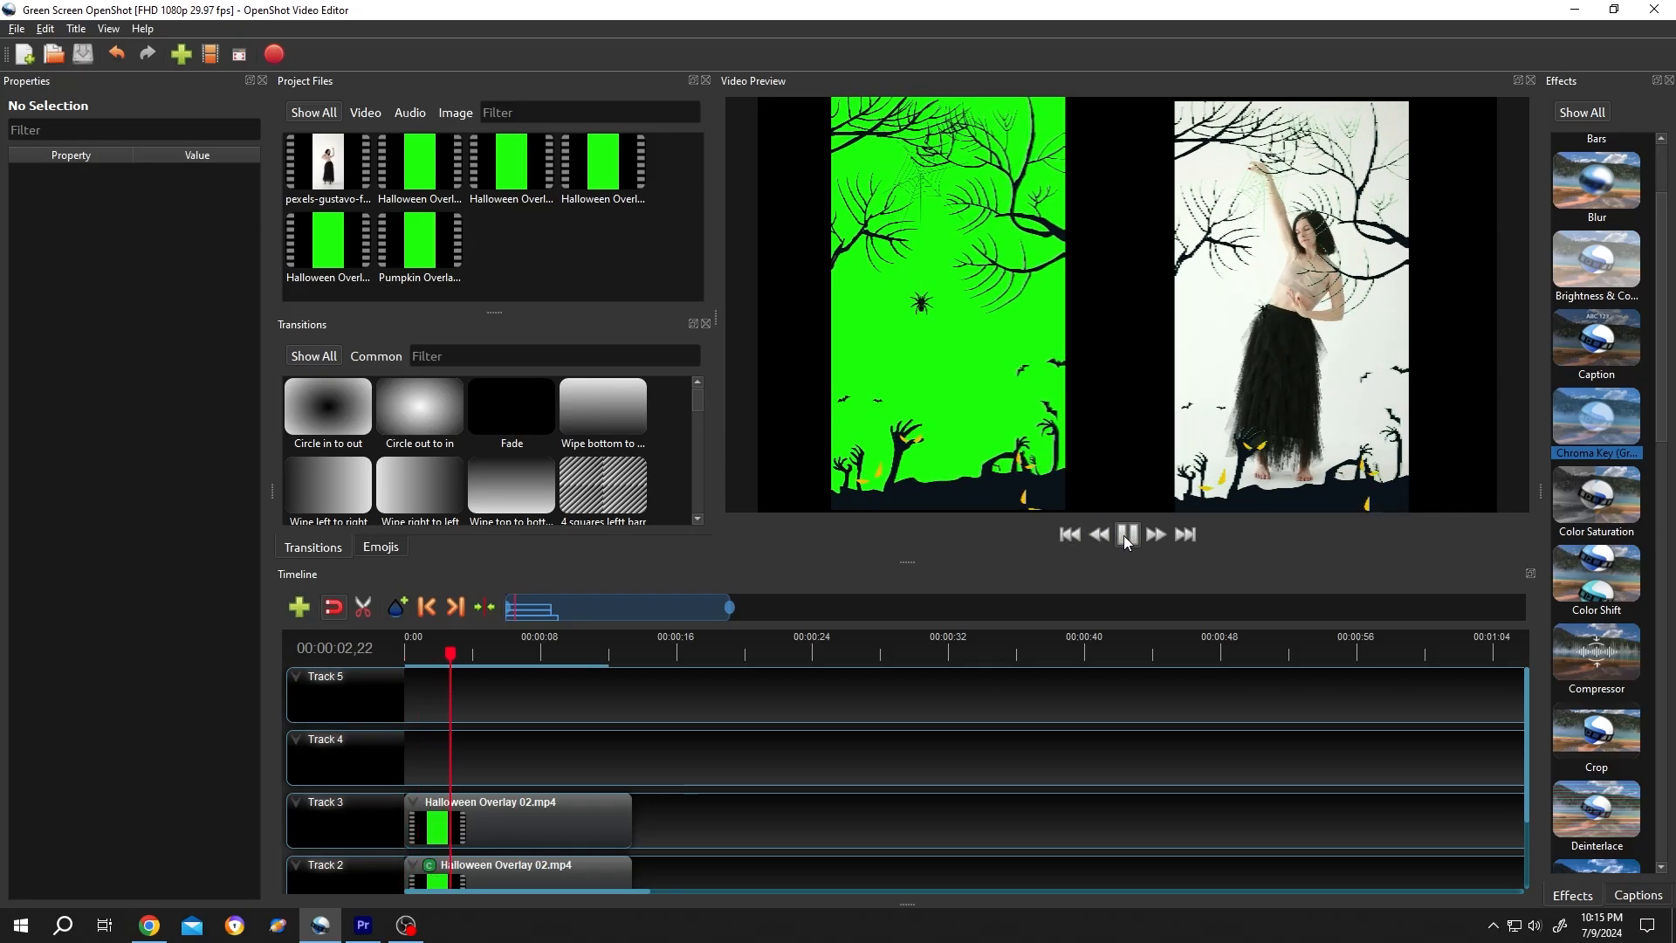
{"action": "left_click", "coordinate": [1126, 534]}
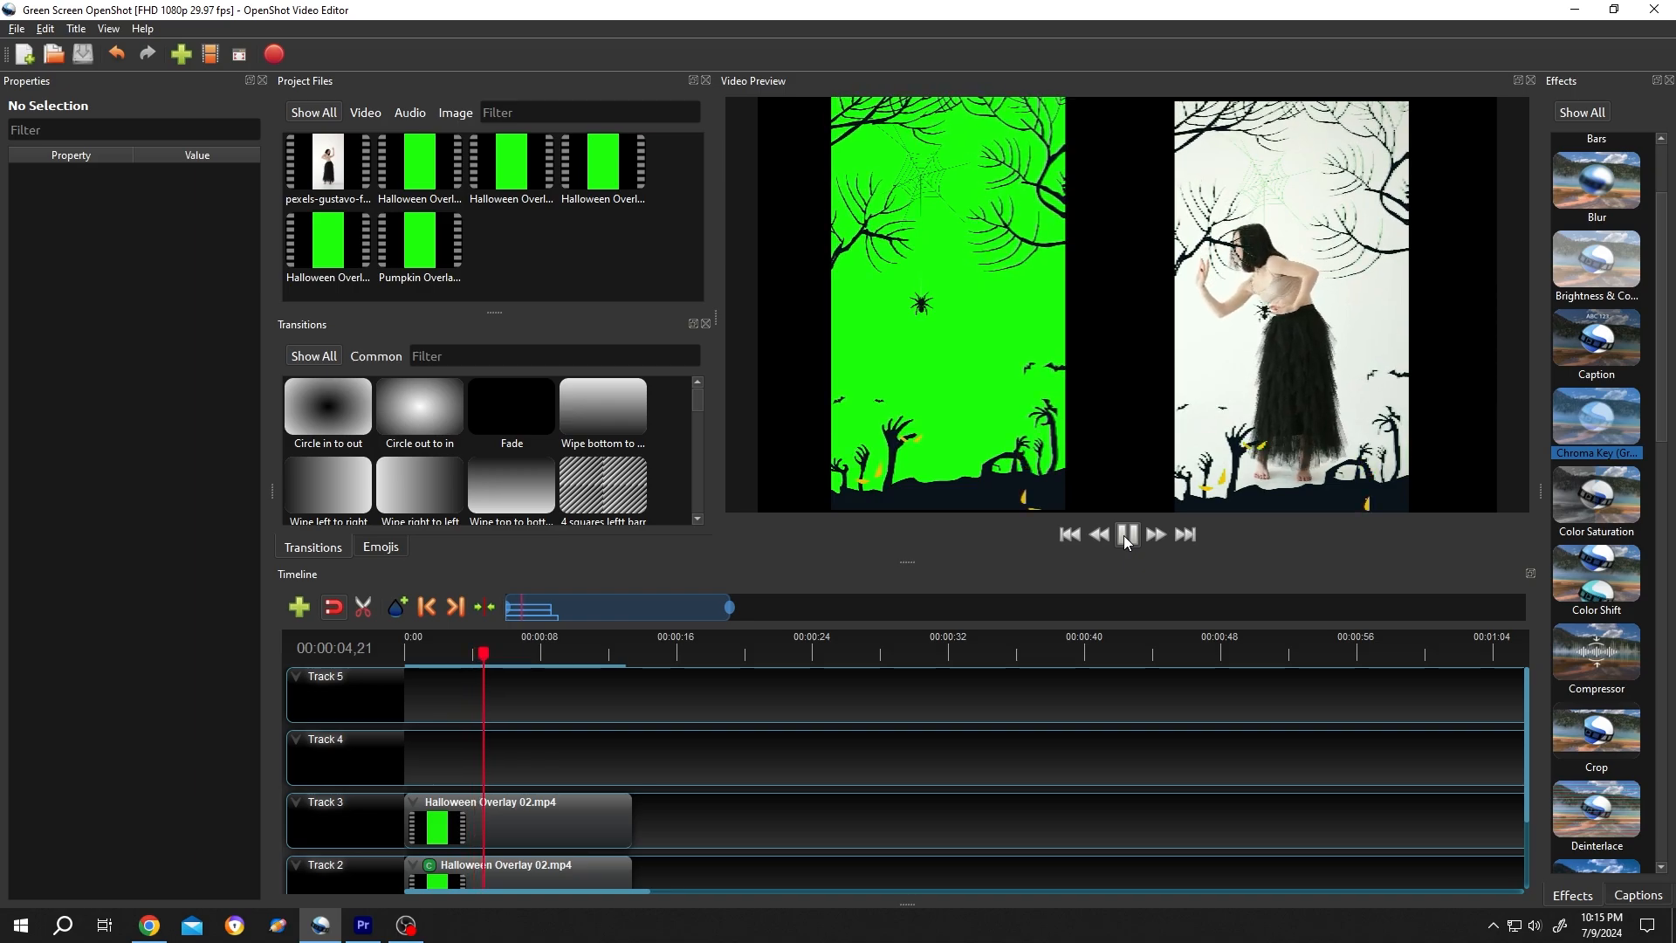
{"action": "left_click", "coordinate": [1126, 535]}
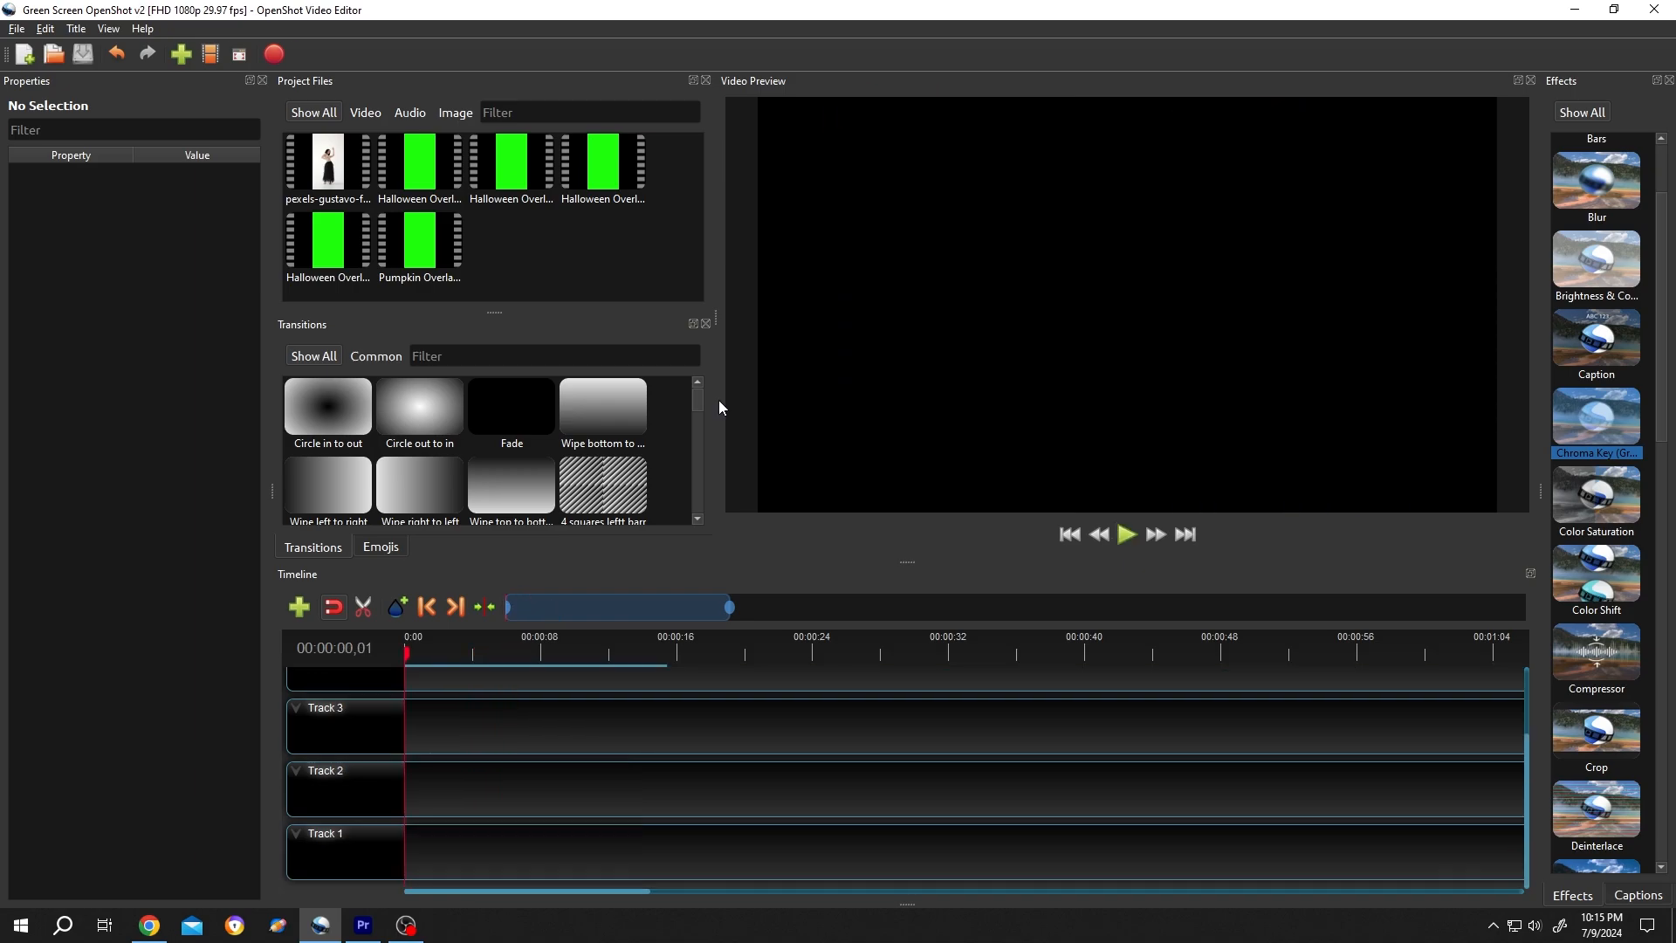
{"action": "mouse_move", "coordinate": [606, 693]}
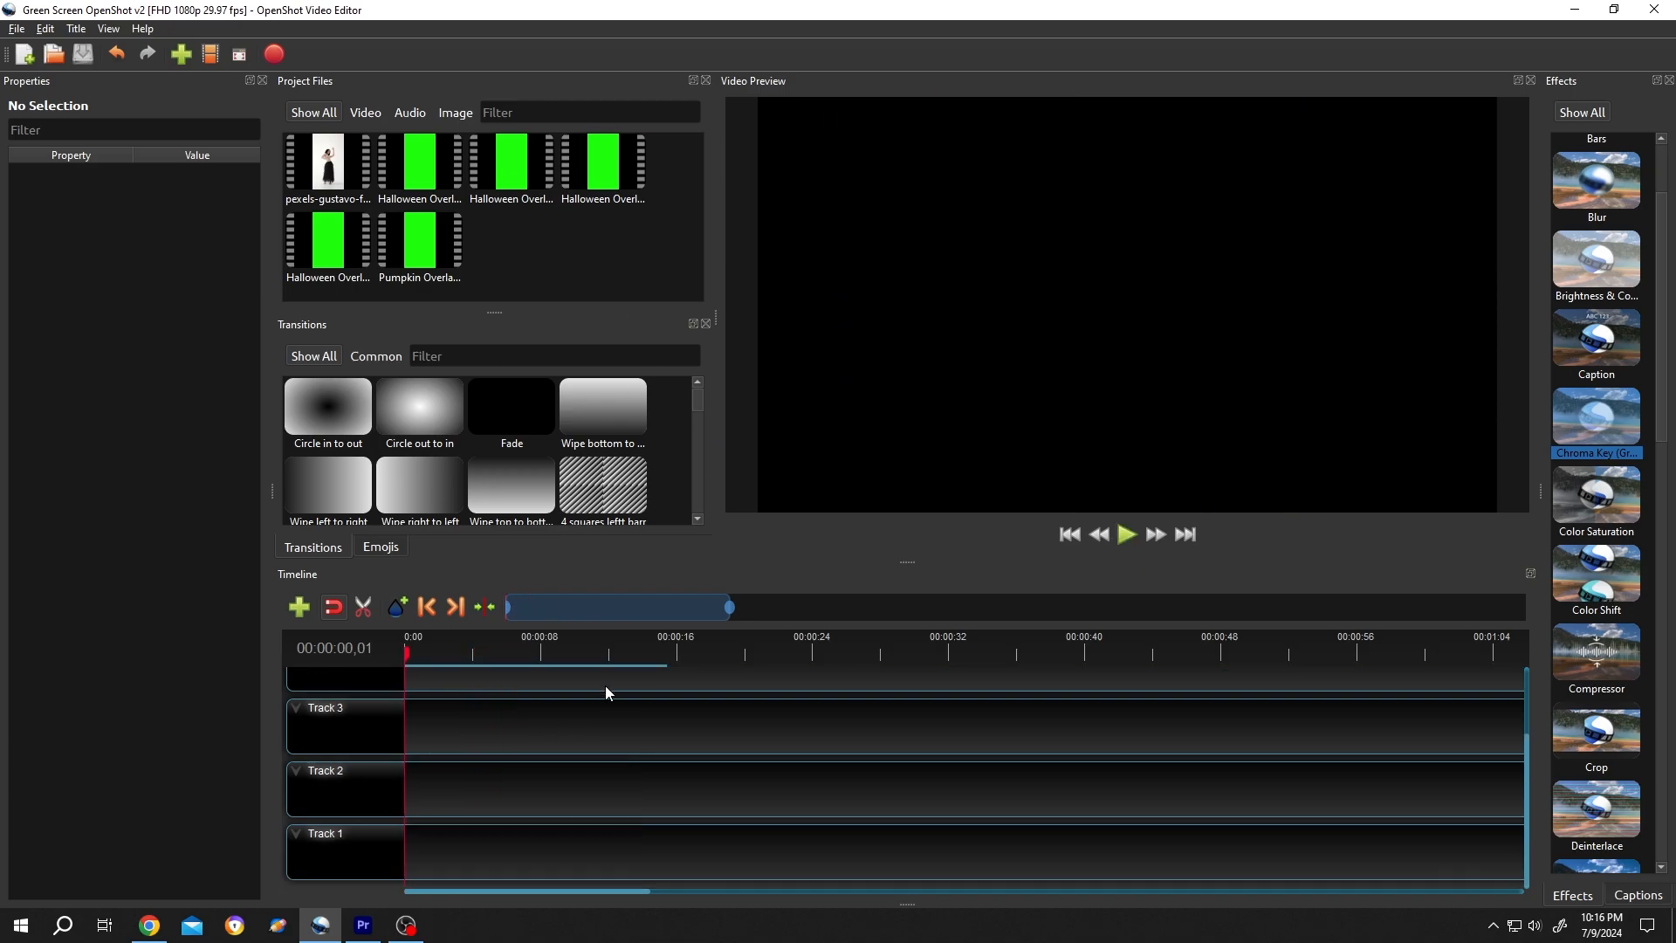
{"action": "scroll", "scroll_direction": "up", "scroll_amount": 3}
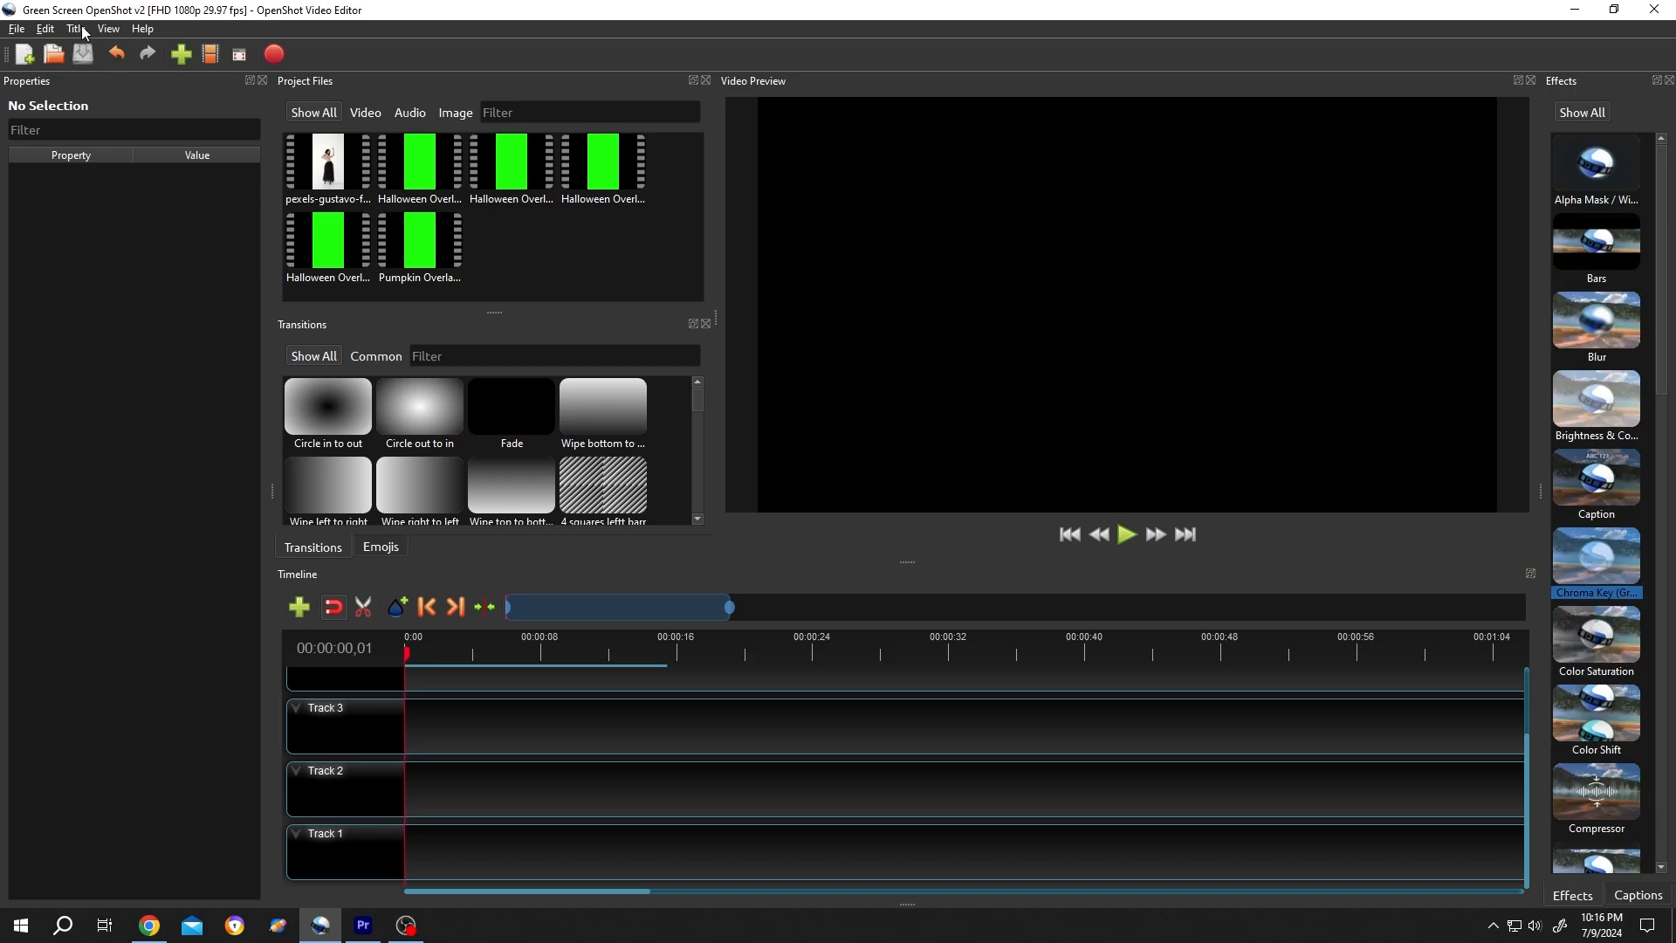
{"action": "left_click", "coordinate": [107, 30]}
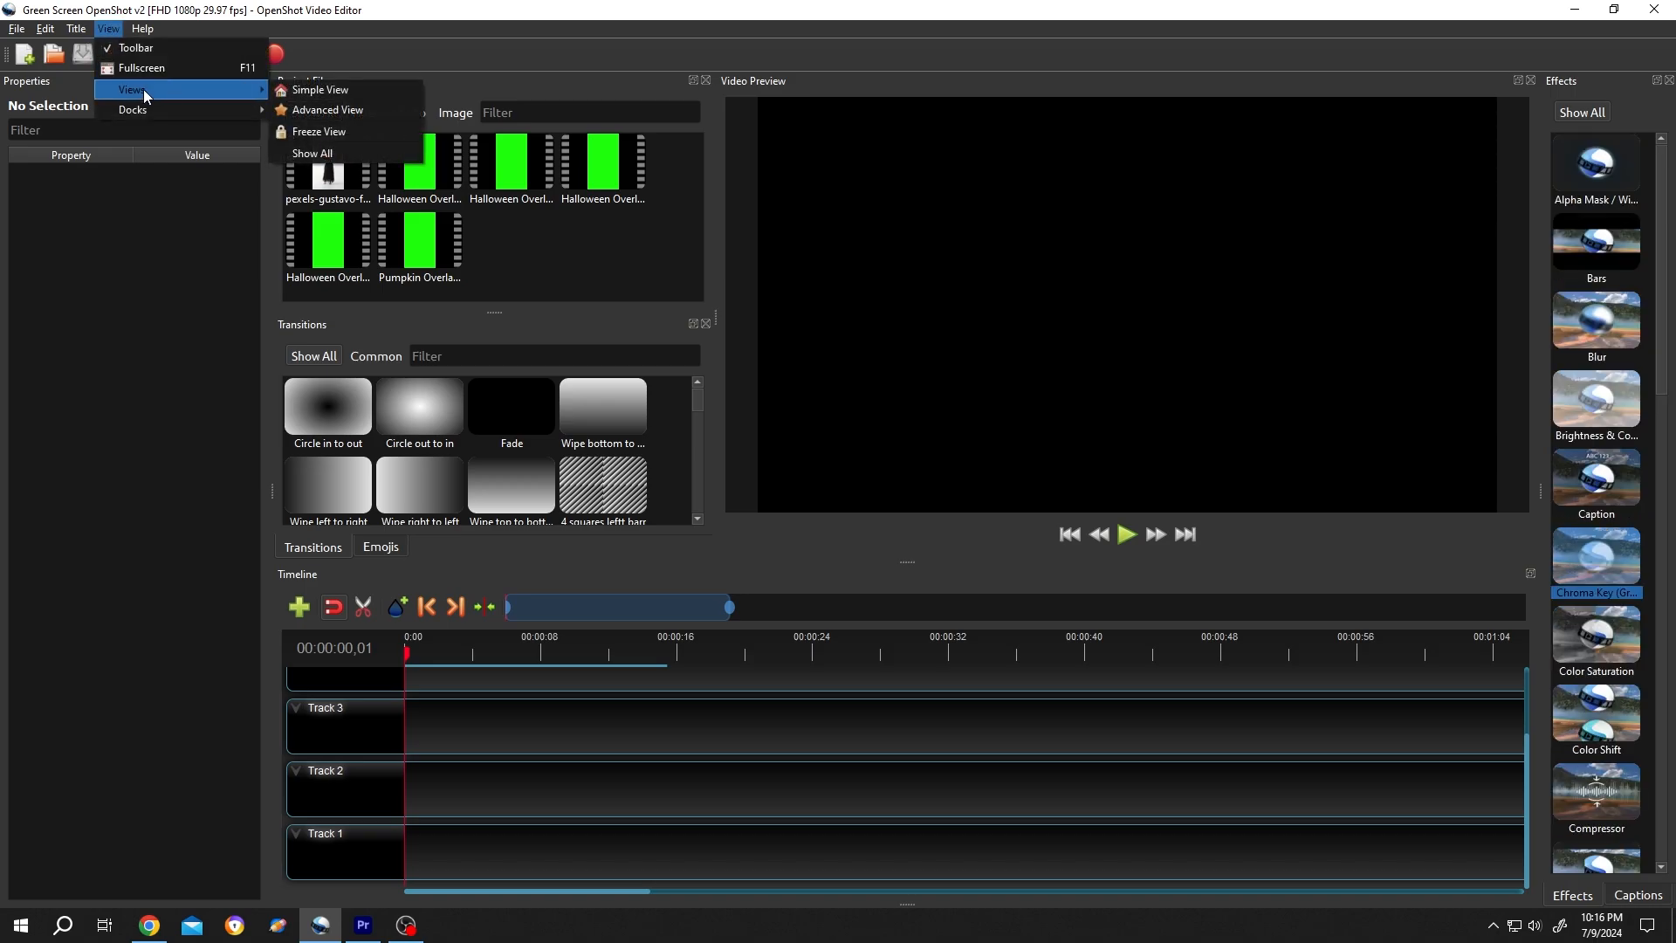
{"action": "mouse_move", "coordinate": [327, 108]}
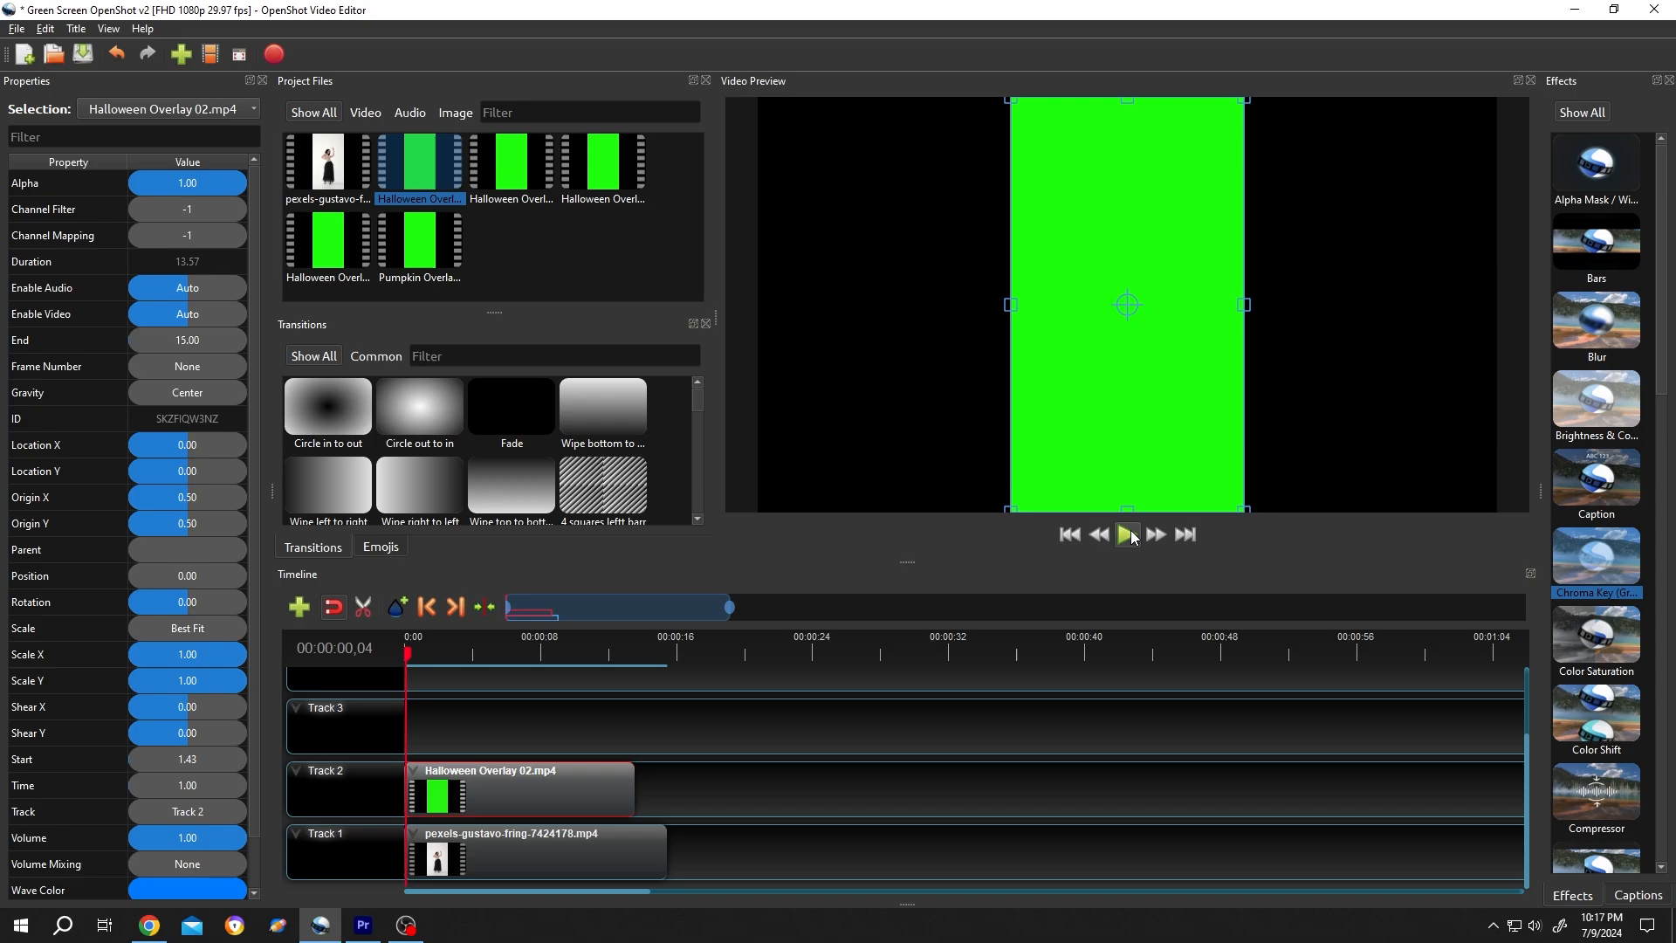
Play the Video Preview to check the Halloween overlay above the dancer clip
{"action": "left_click", "coordinate": [1126, 535]}
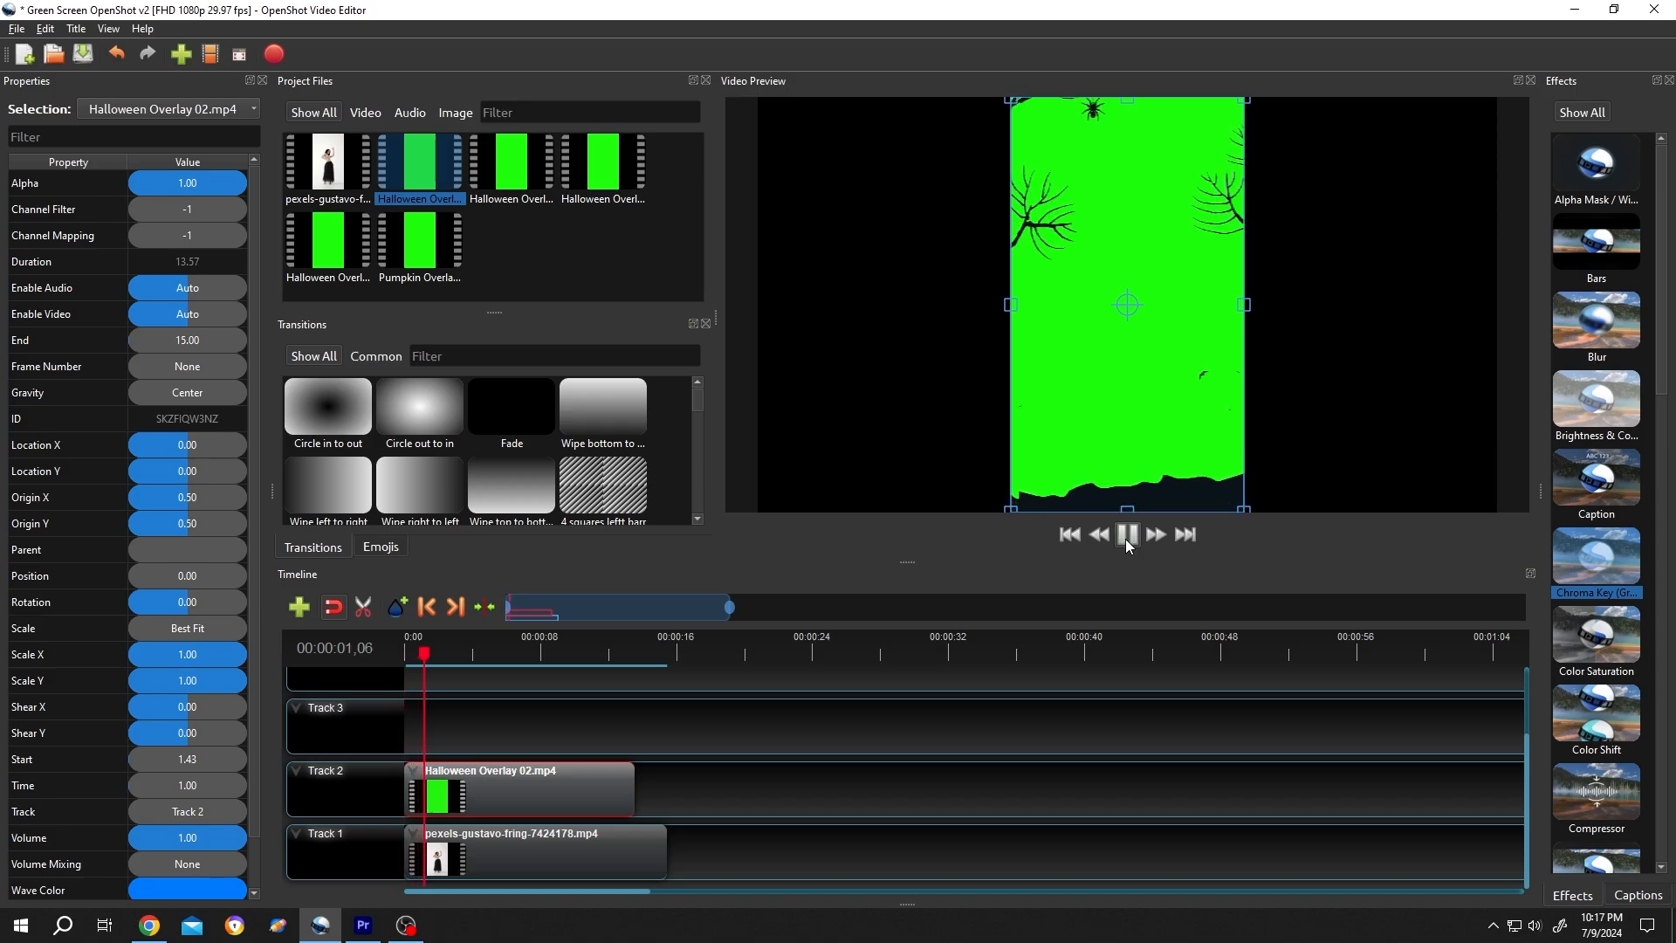
{"action": "left_click", "coordinate": [1126, 534]}
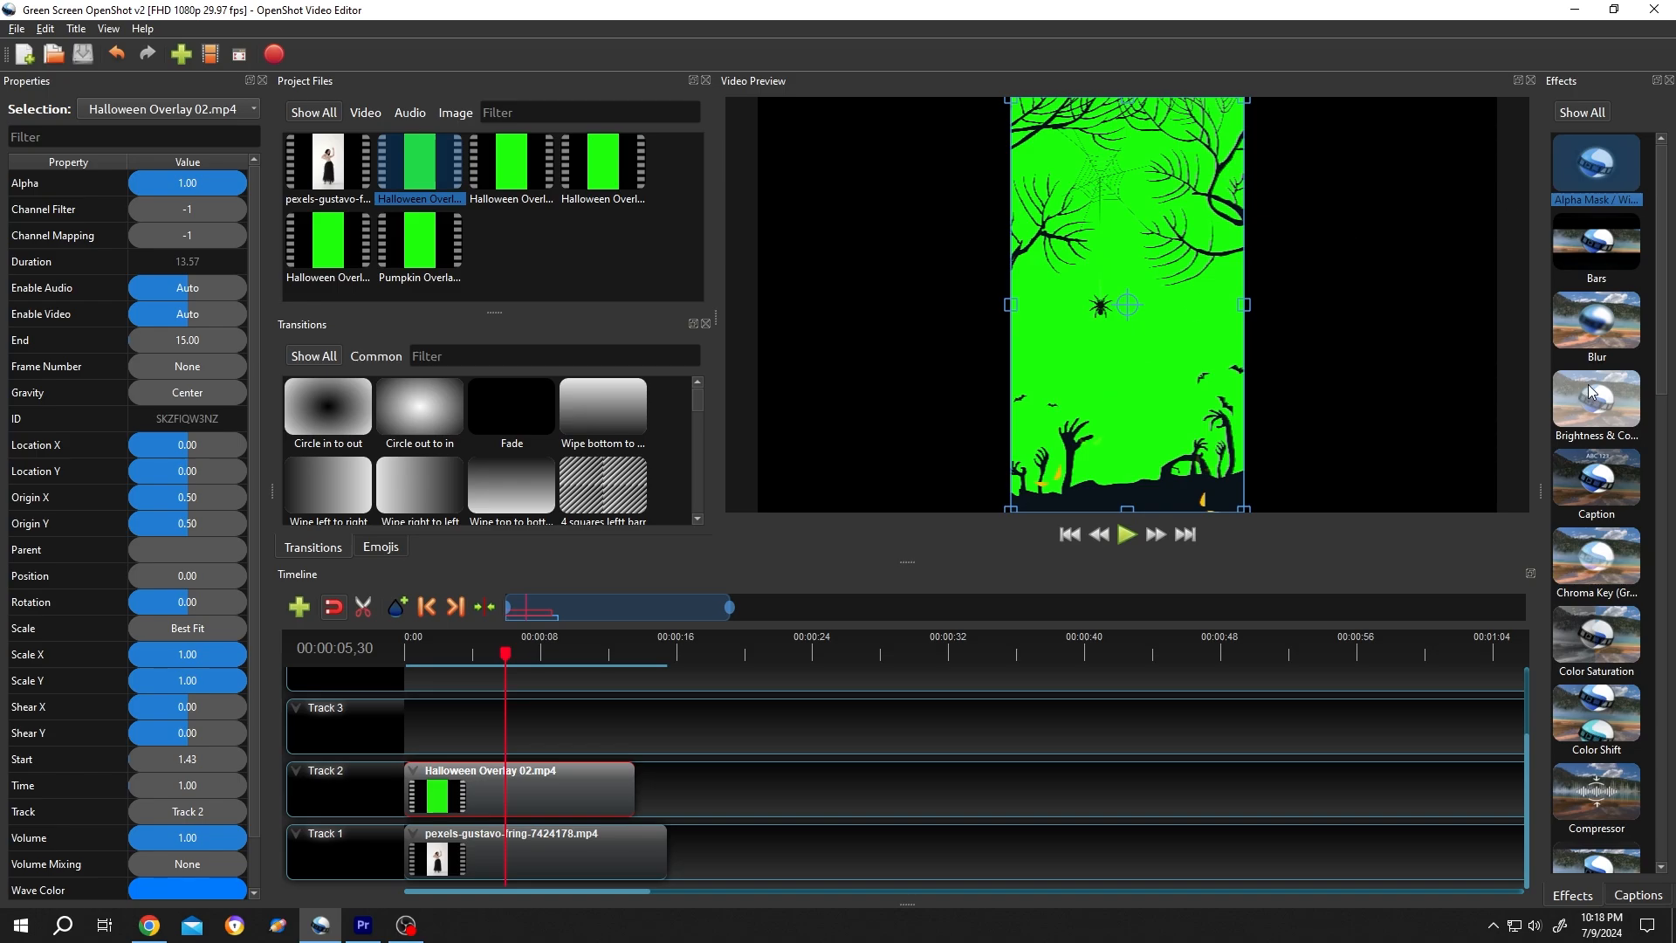
Scroll the Effects panel to reach Chroma Key for the Halloween Overlay 02 clip
{"action": "scroll", "scroll_direction": "down", "scroll_amount": 3}
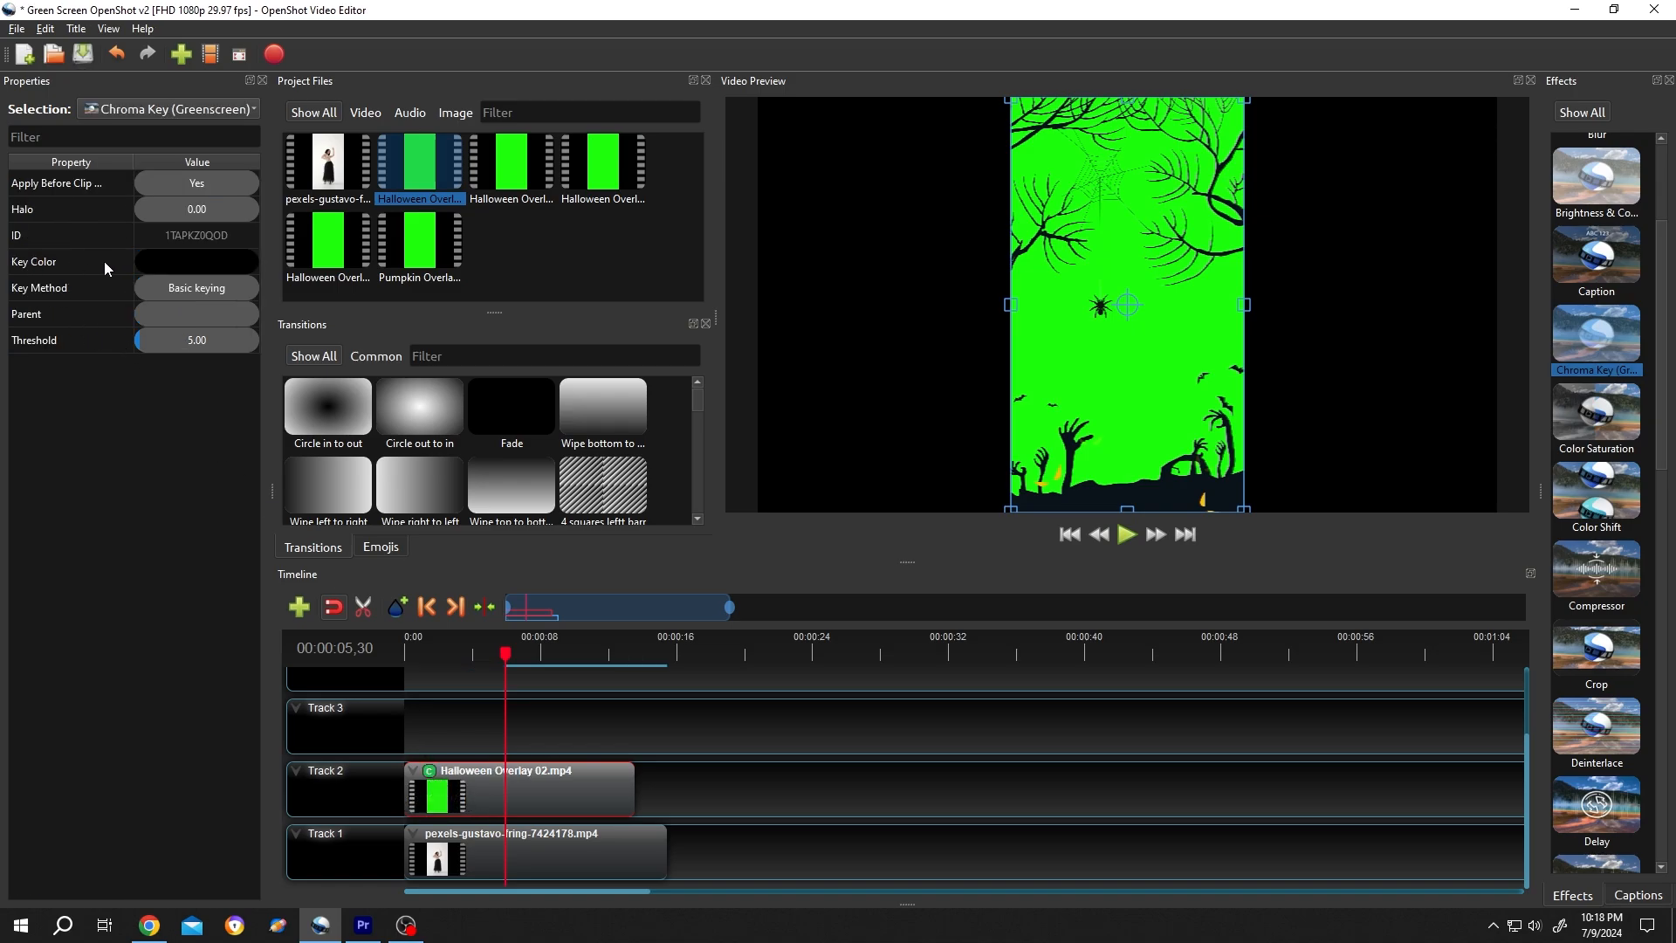
Set the Chroma Key colour by sampling the overlay's bright green from the preview
{"action": "left_click", "coordinate": [196, 262]}
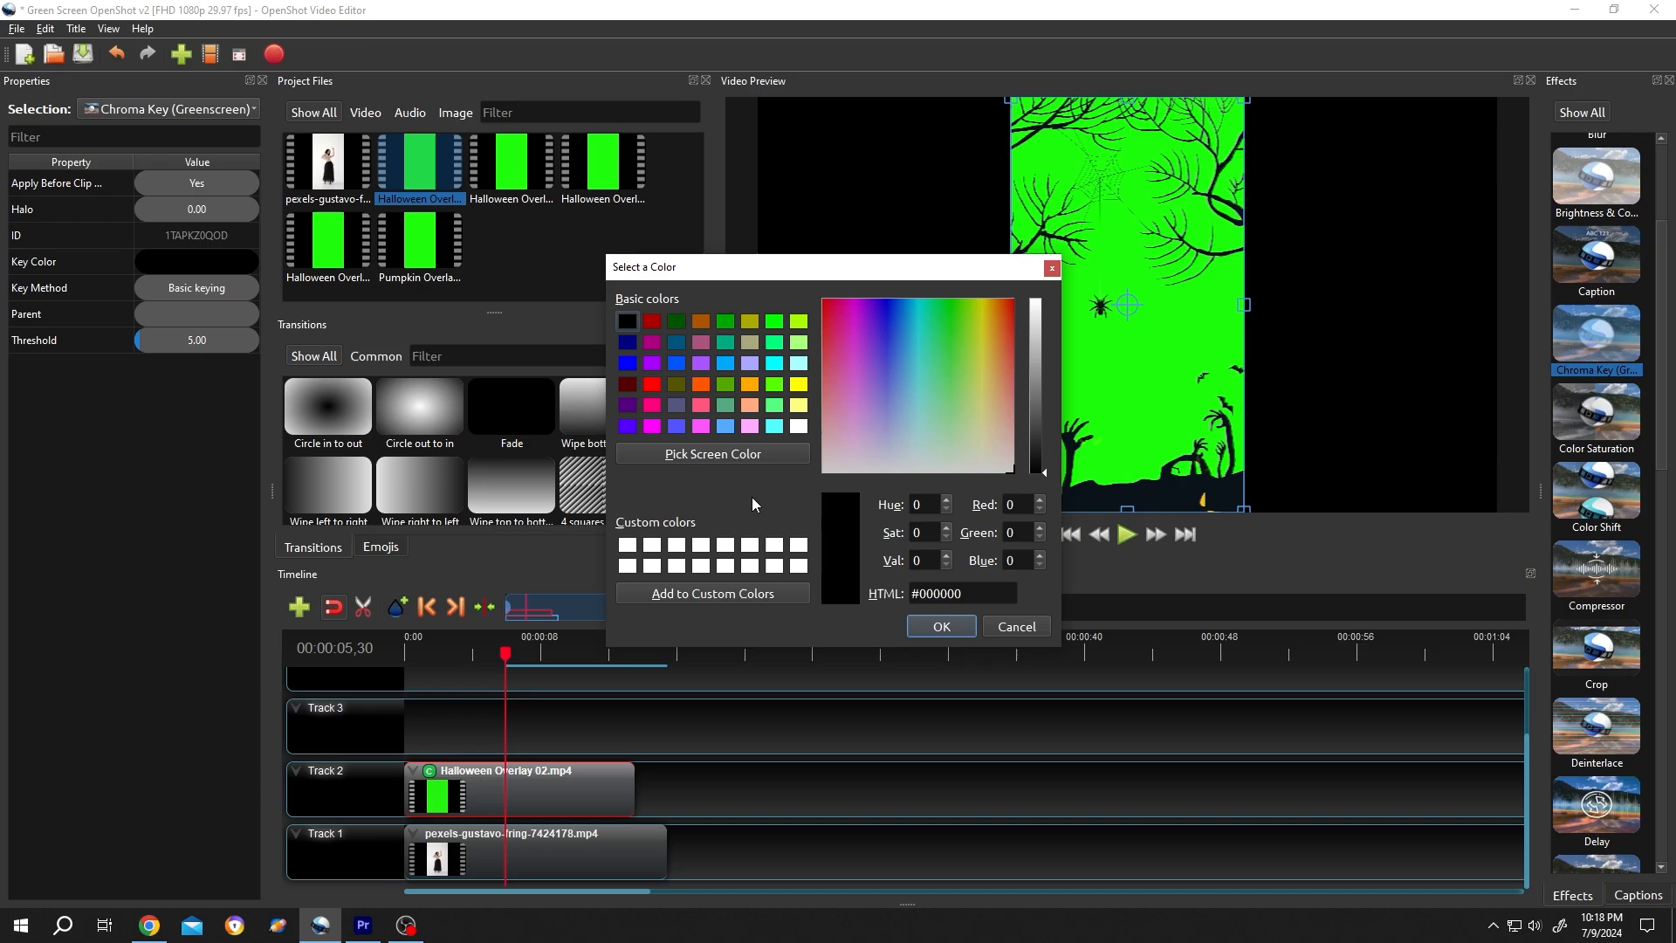
{"action": "left_click", "coordinate": [710, 454]}
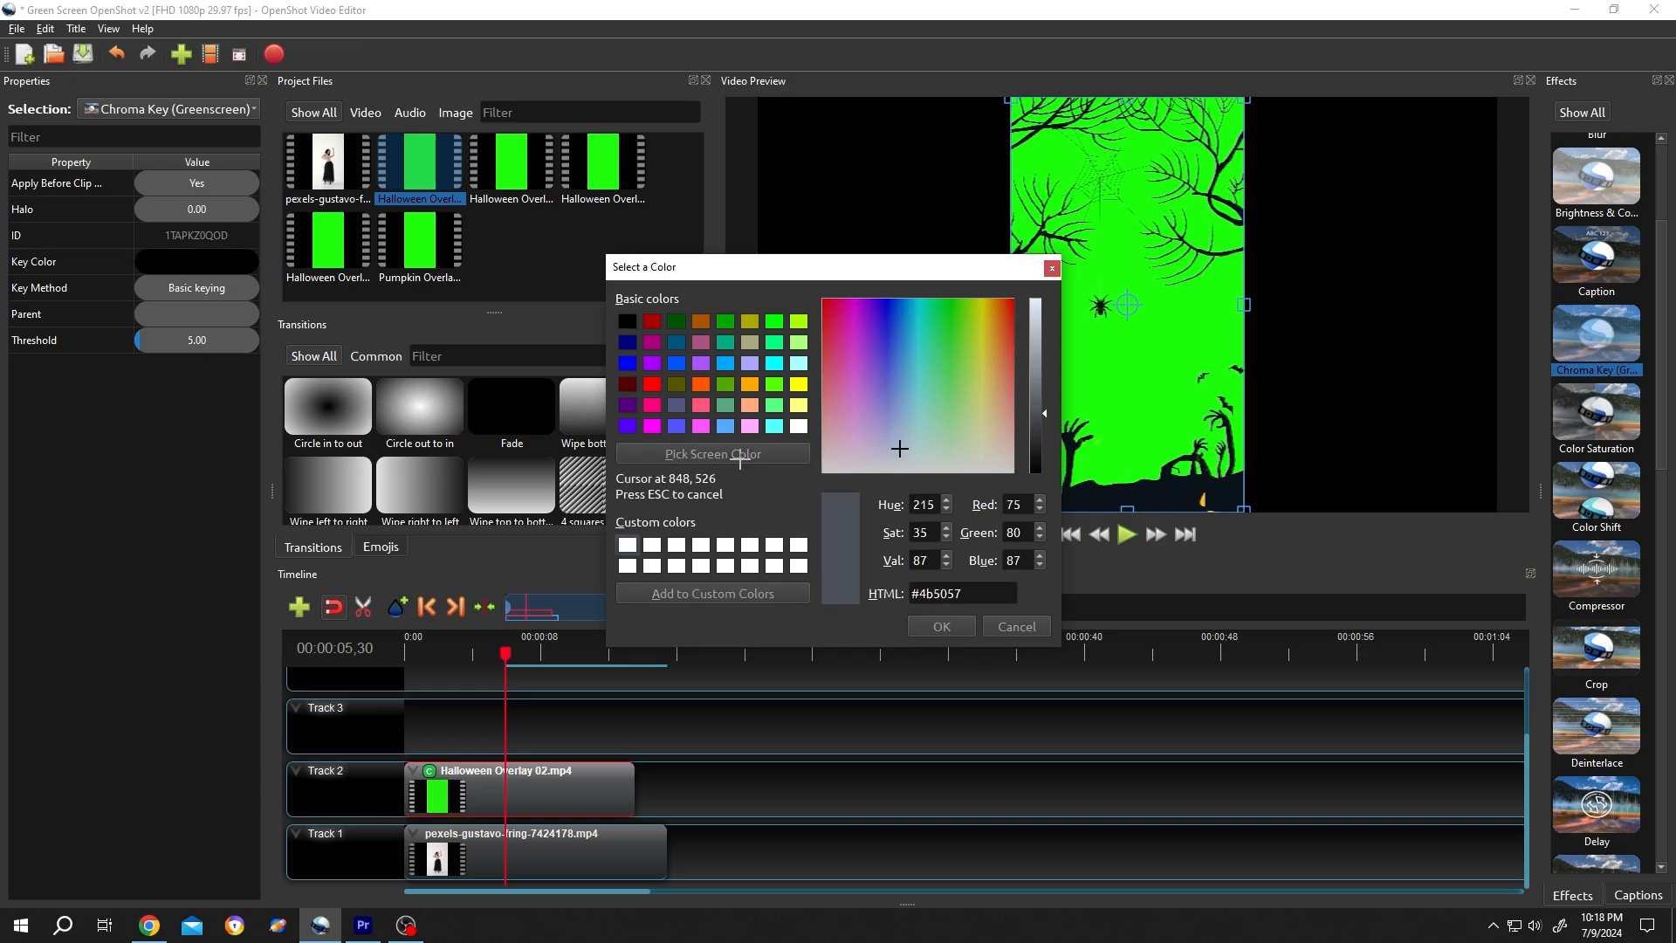
{"action": "left_click", "coordinate": [954, 308]}
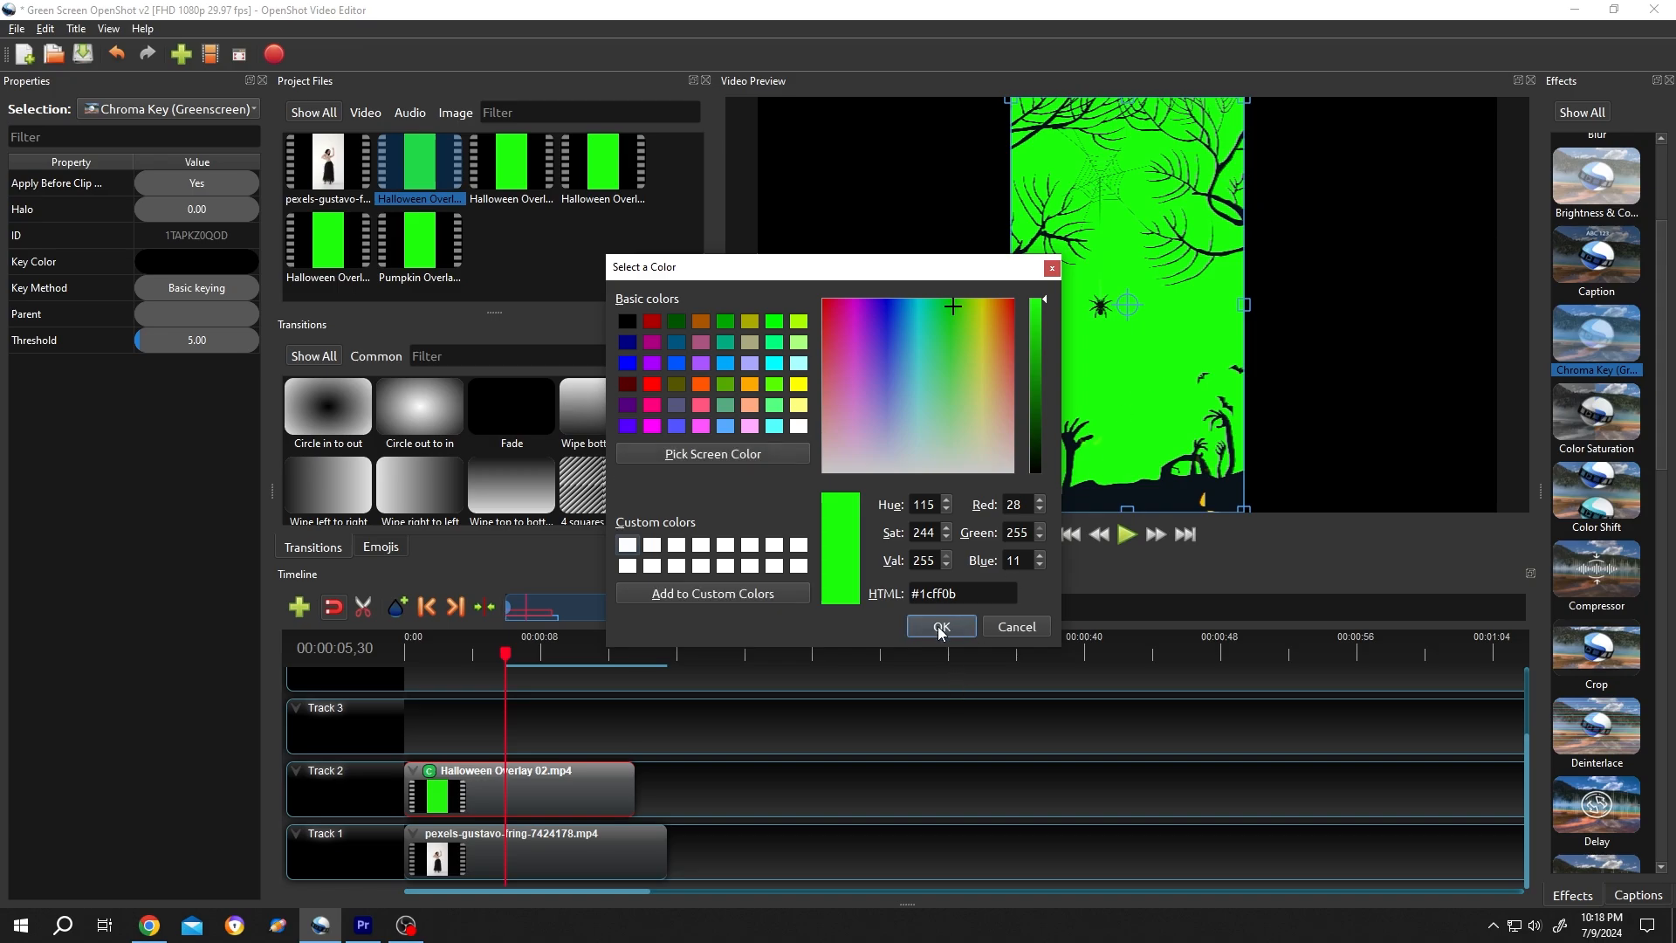
{"action": "left_click", "coordinate": [940, 627]}
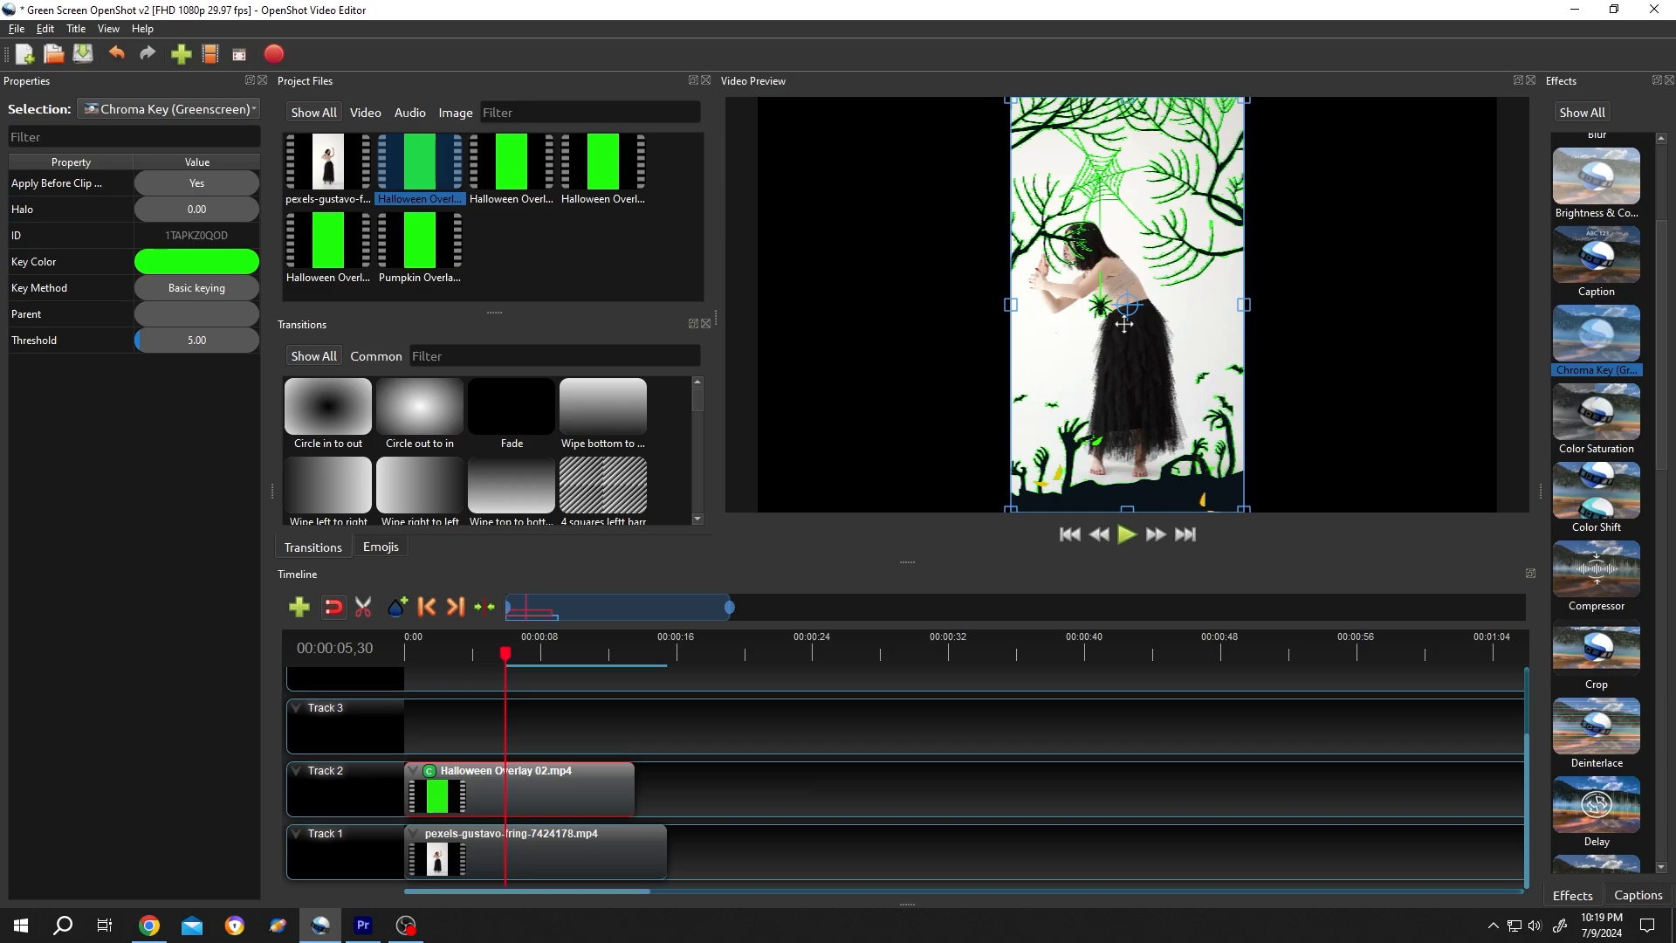
{"action": "mouse_move", "coordinate": [1107, 185]}
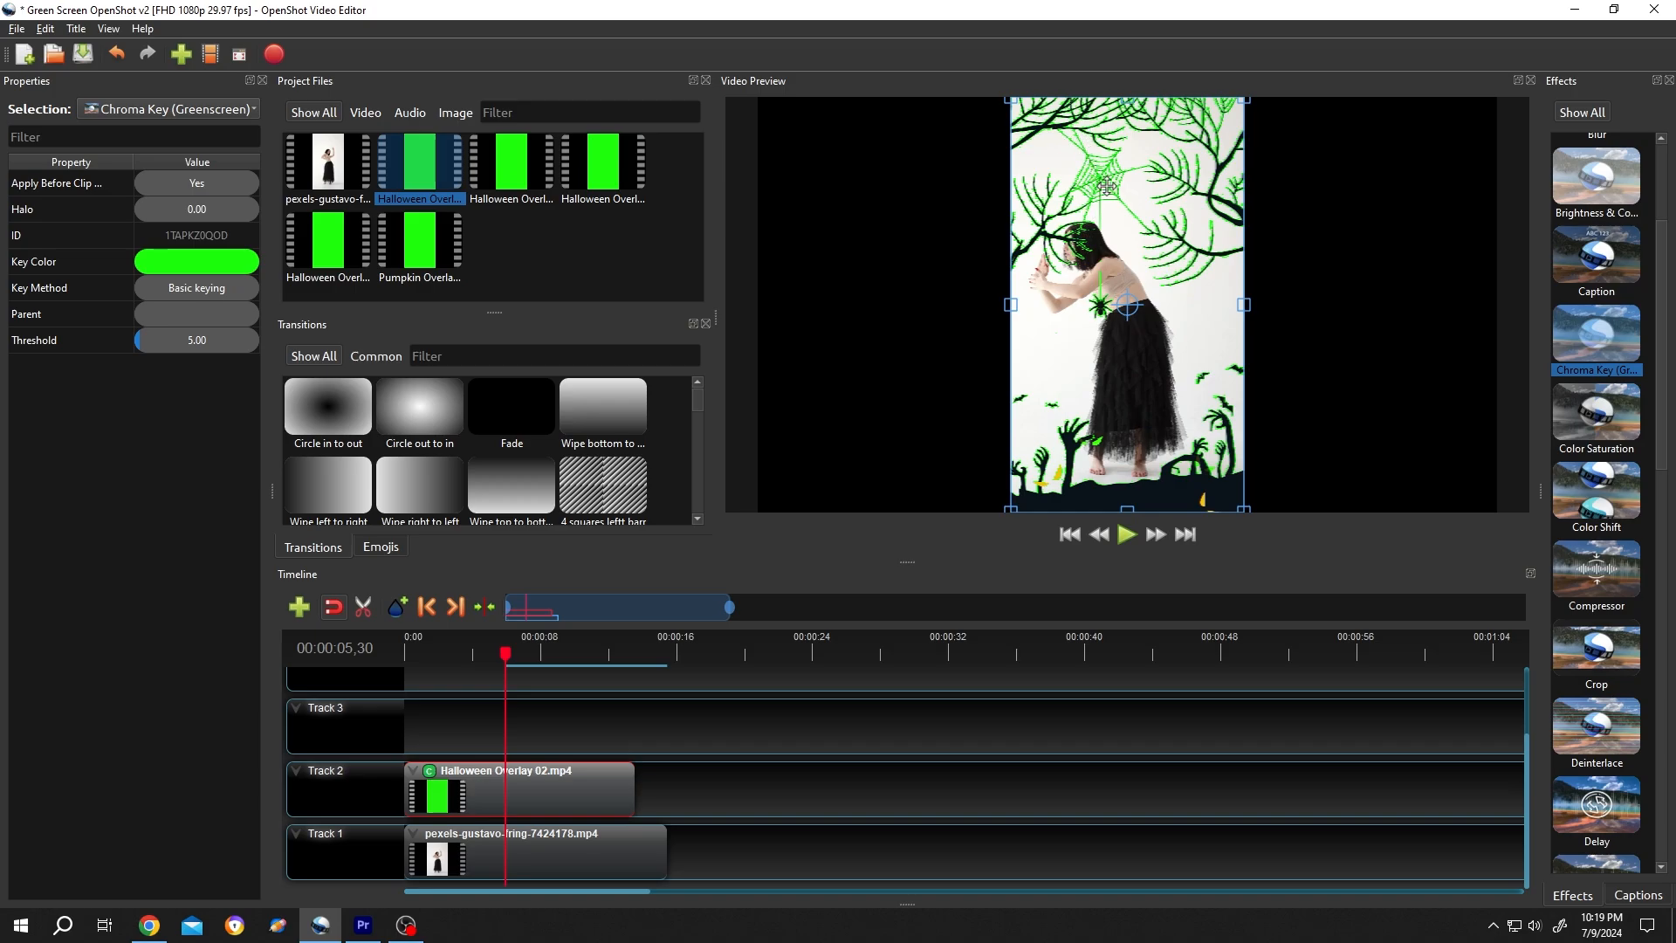
{"action": "mouse_move", "coordinate": [62, 302]}
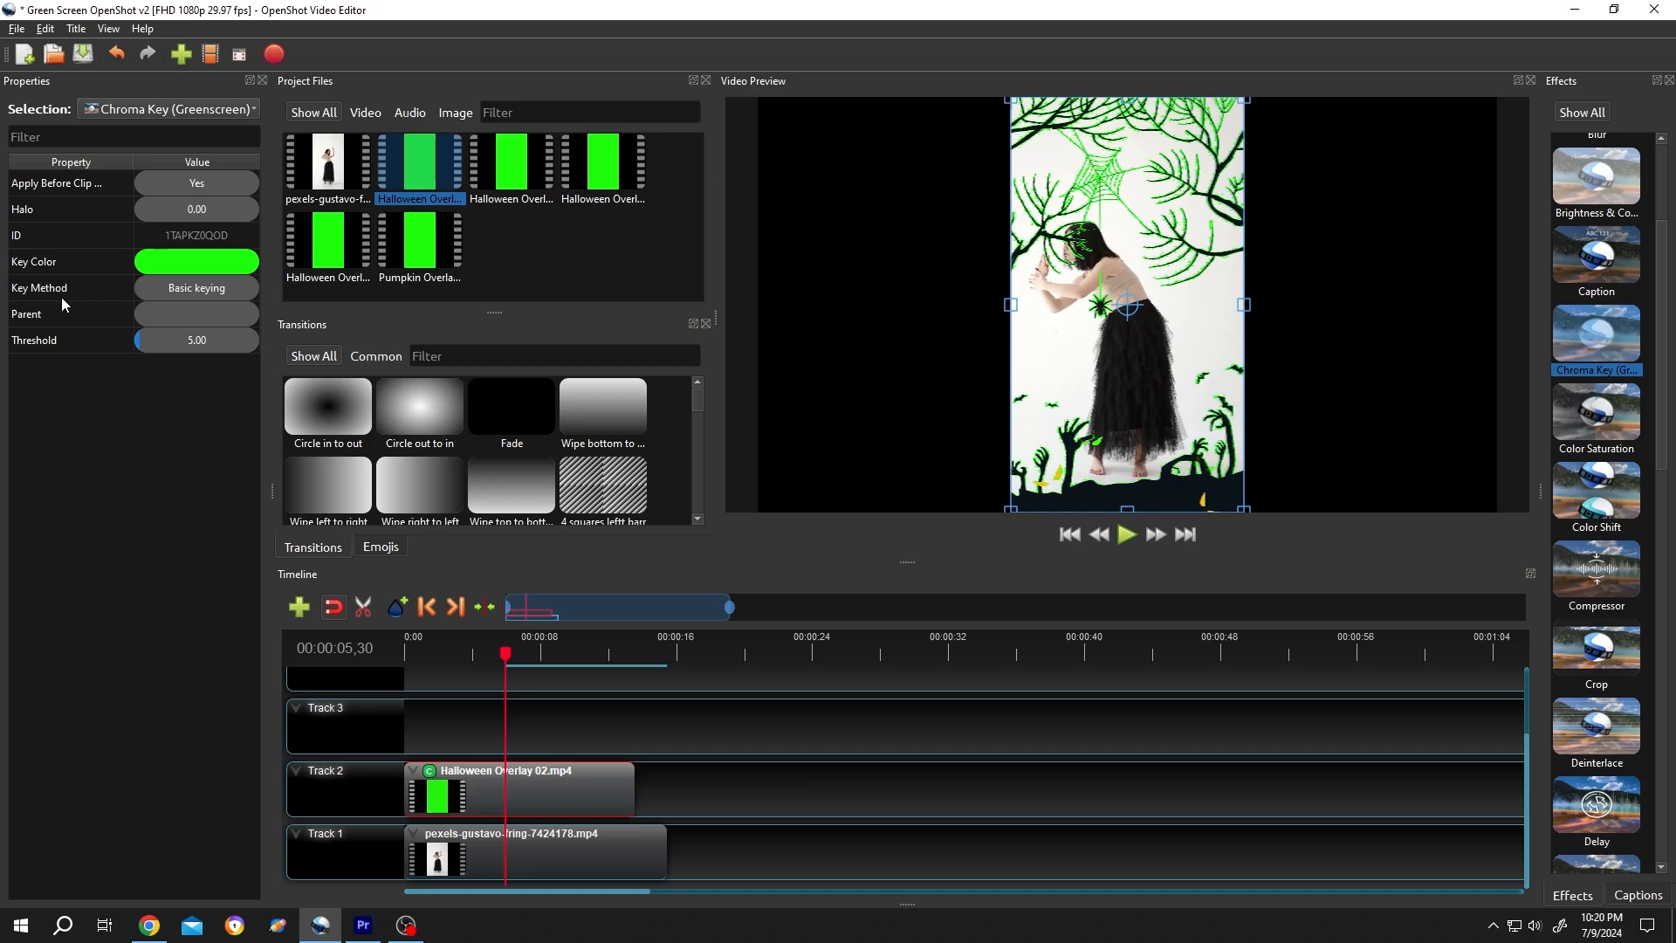
Switch Key Method to HSV/HSL hue and adjust the Halo slider to 6.08
{"action": "left_click", "coordinate": [196, 288]}
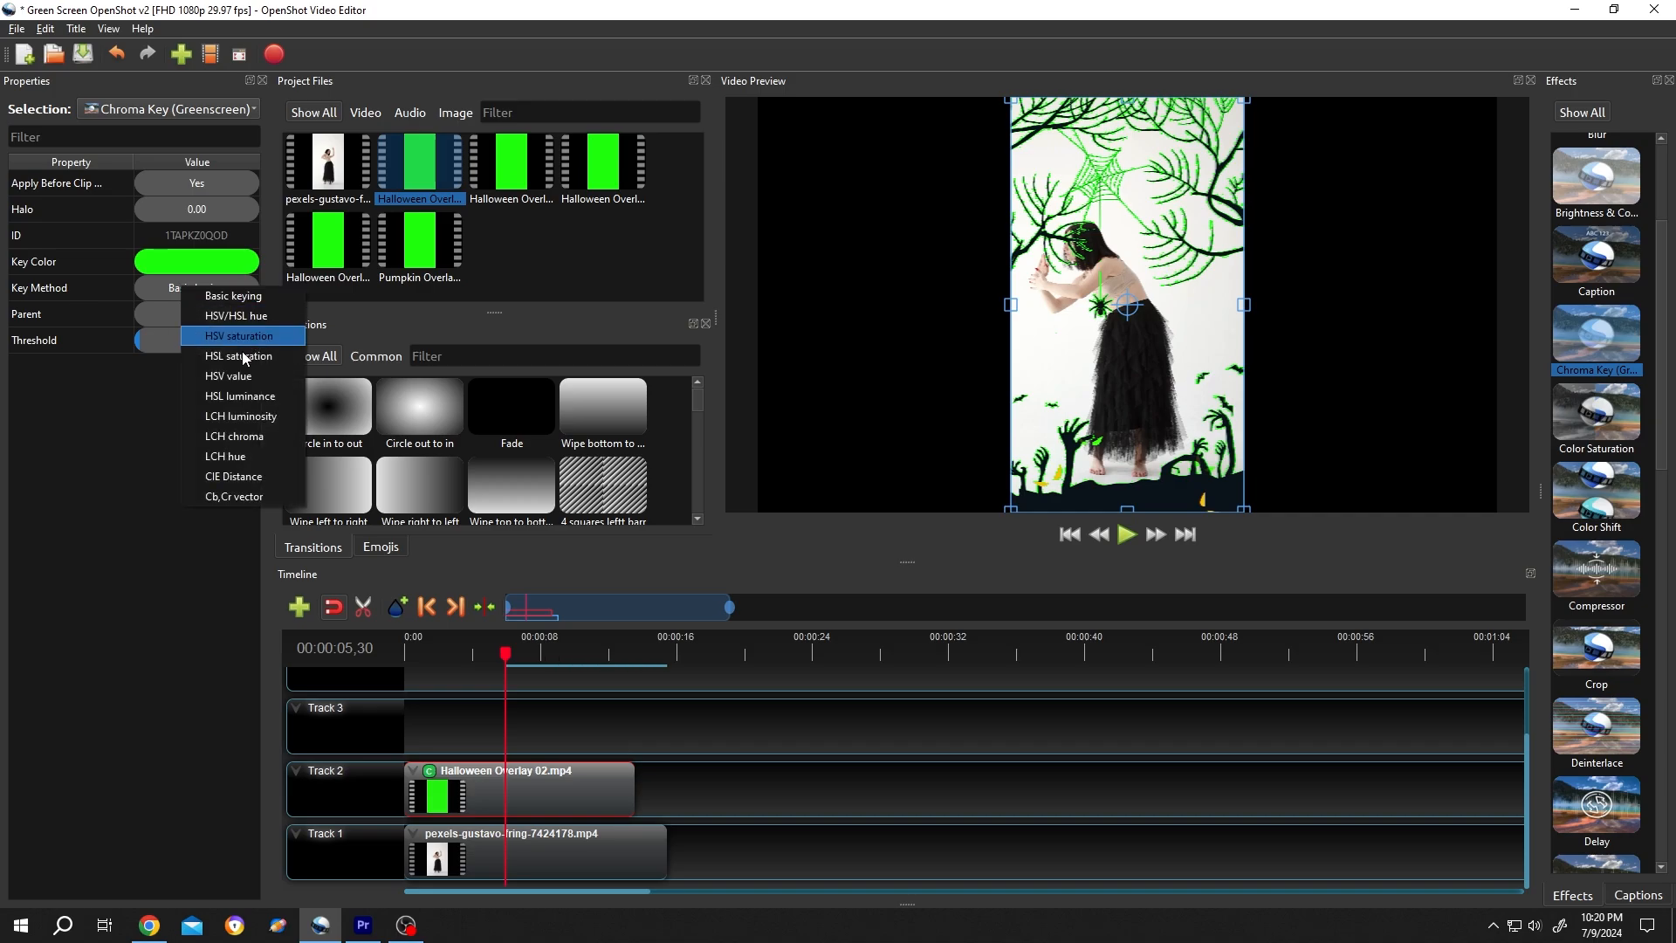
{"action": "left_click", "coordinate": [238, 317]}
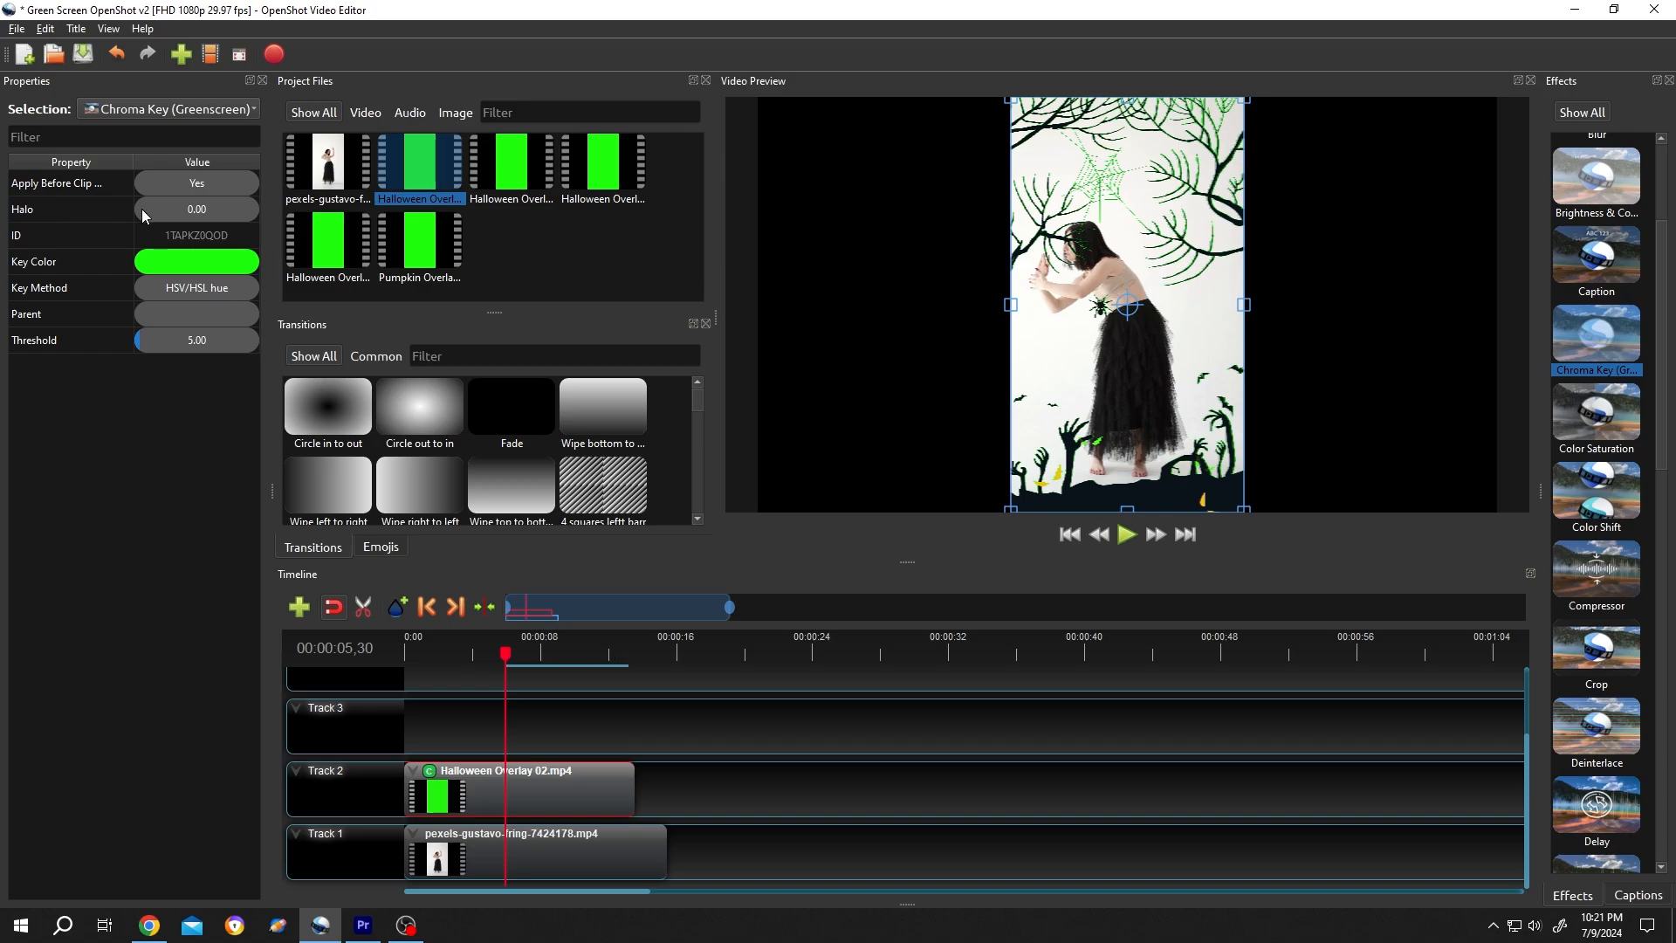
{"action": "left_click_drag", "start_coordinate": [136, 207], "coordinate": [153, 207]}
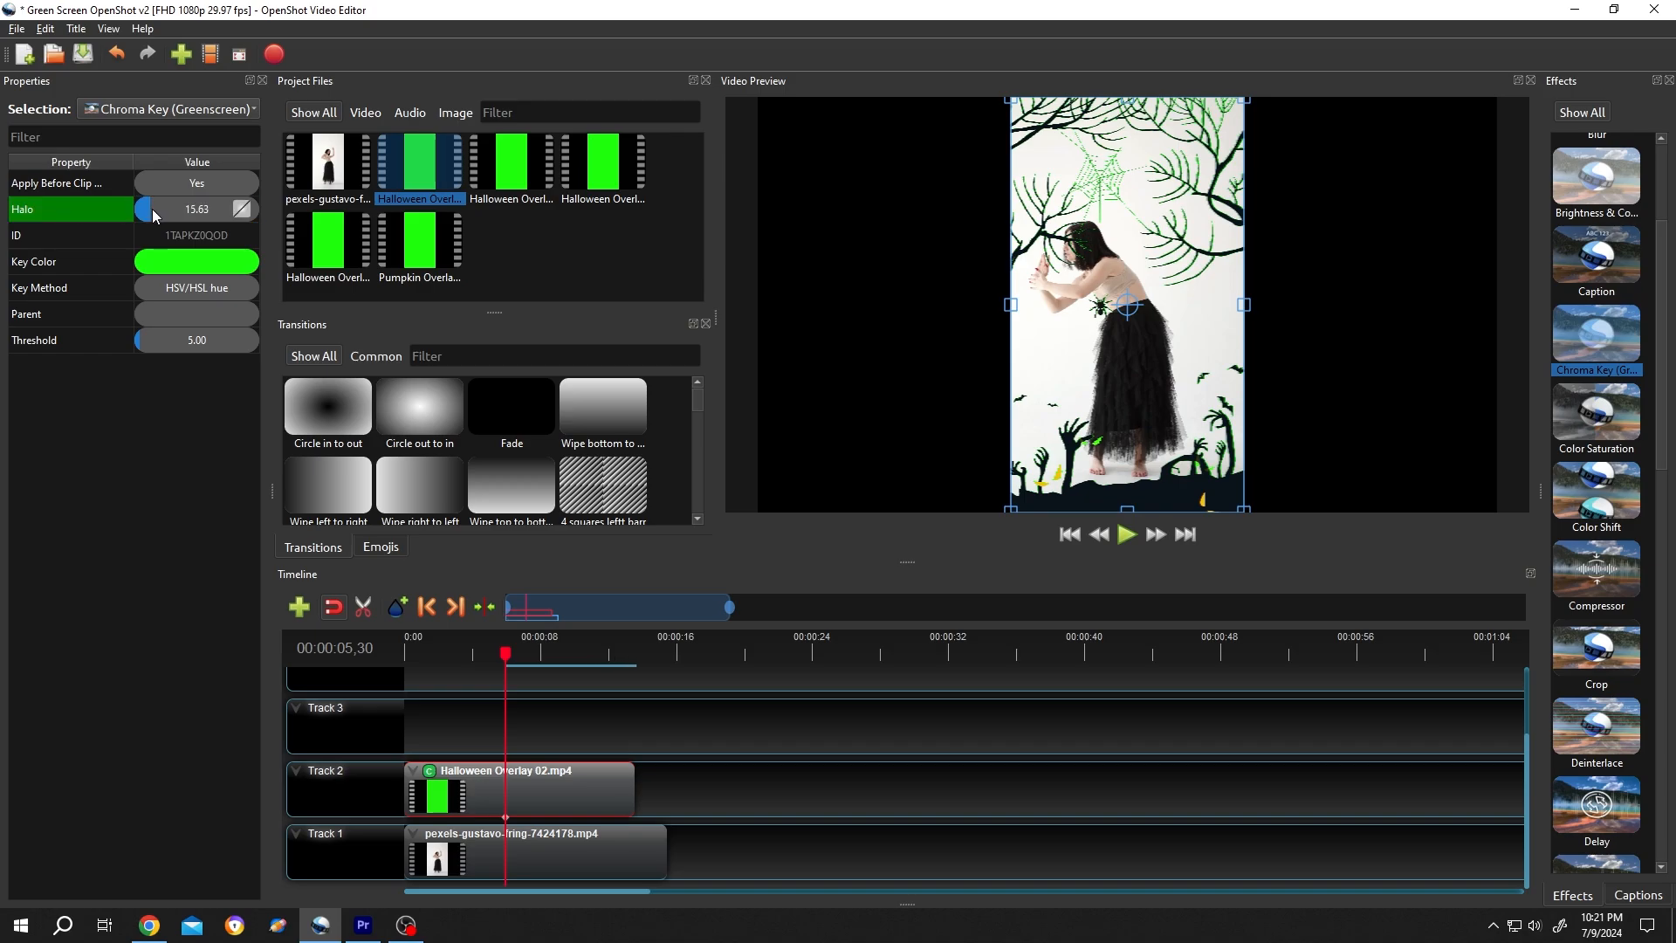
{"action": "left_click_drag", "start_coordinate": [147, 208], "coordinate": [161, 208]}
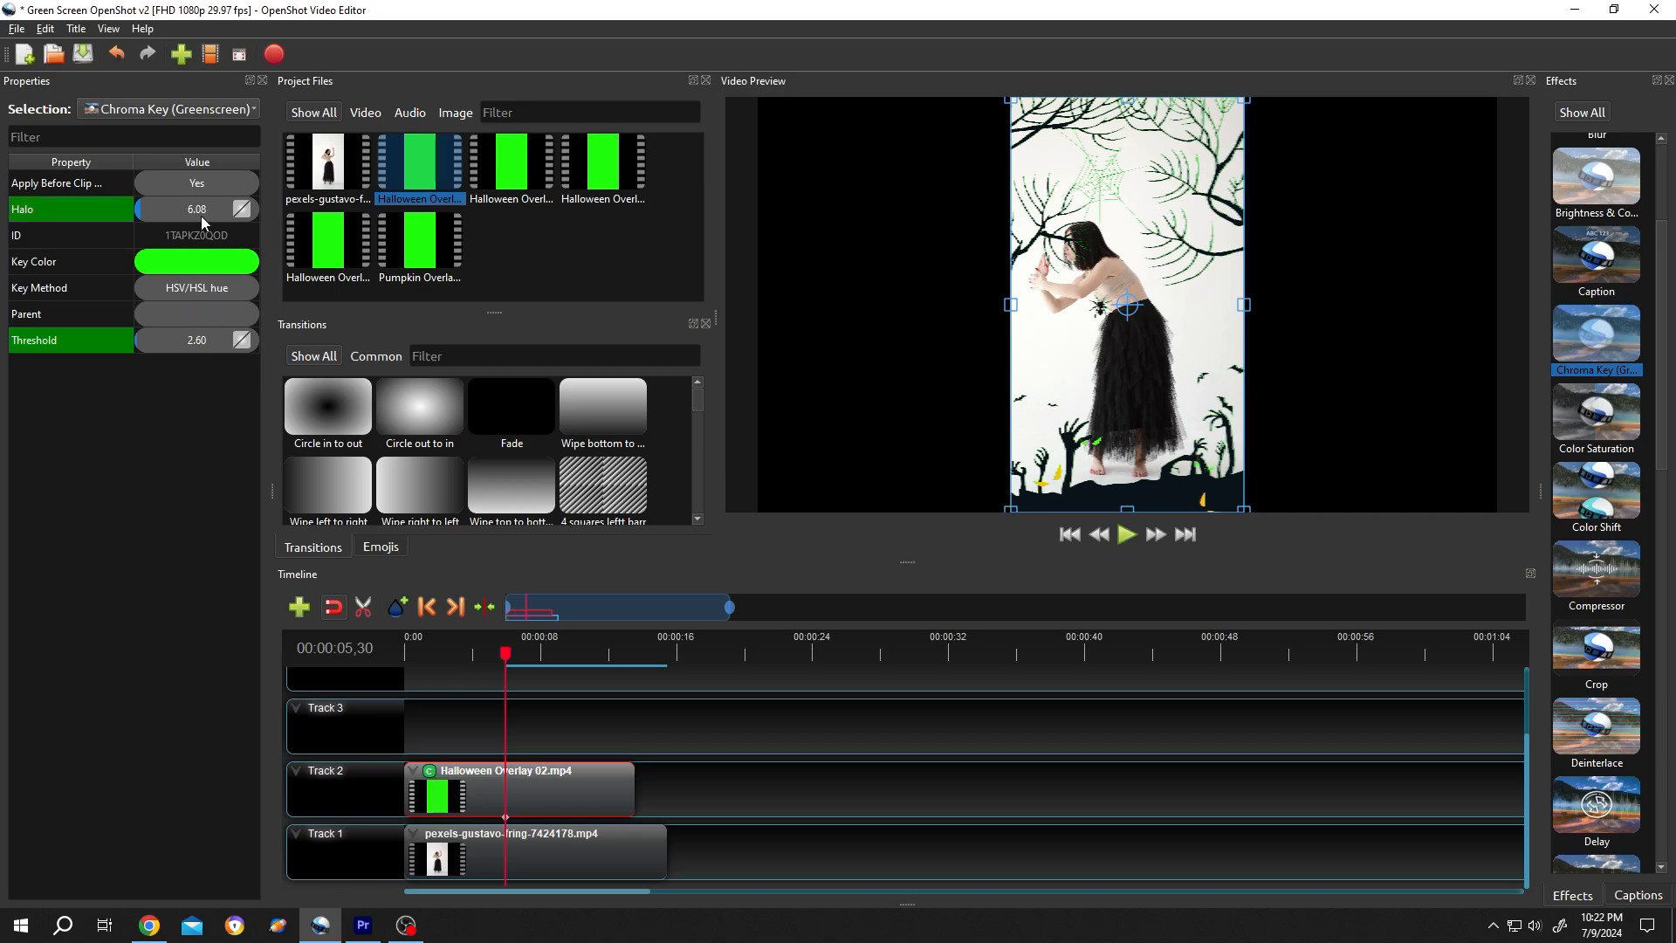
{"action": "mouse_move", "coordinate": [194, 303]}
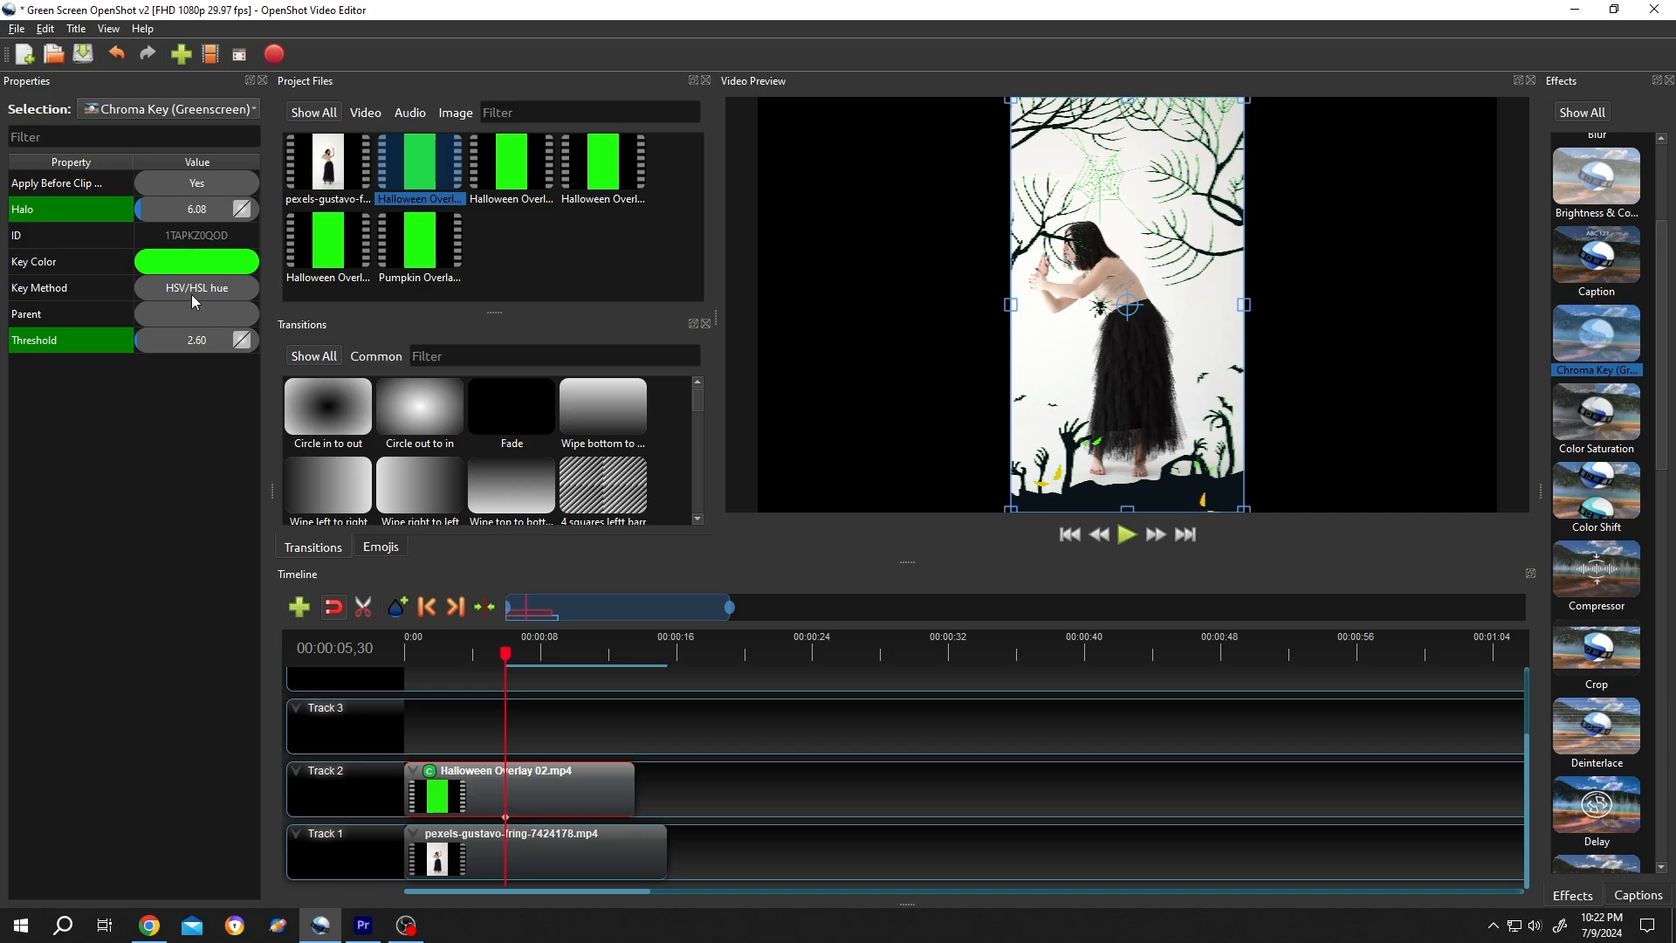
{"action": "mouse_move", "coordinate": [185, 356]}
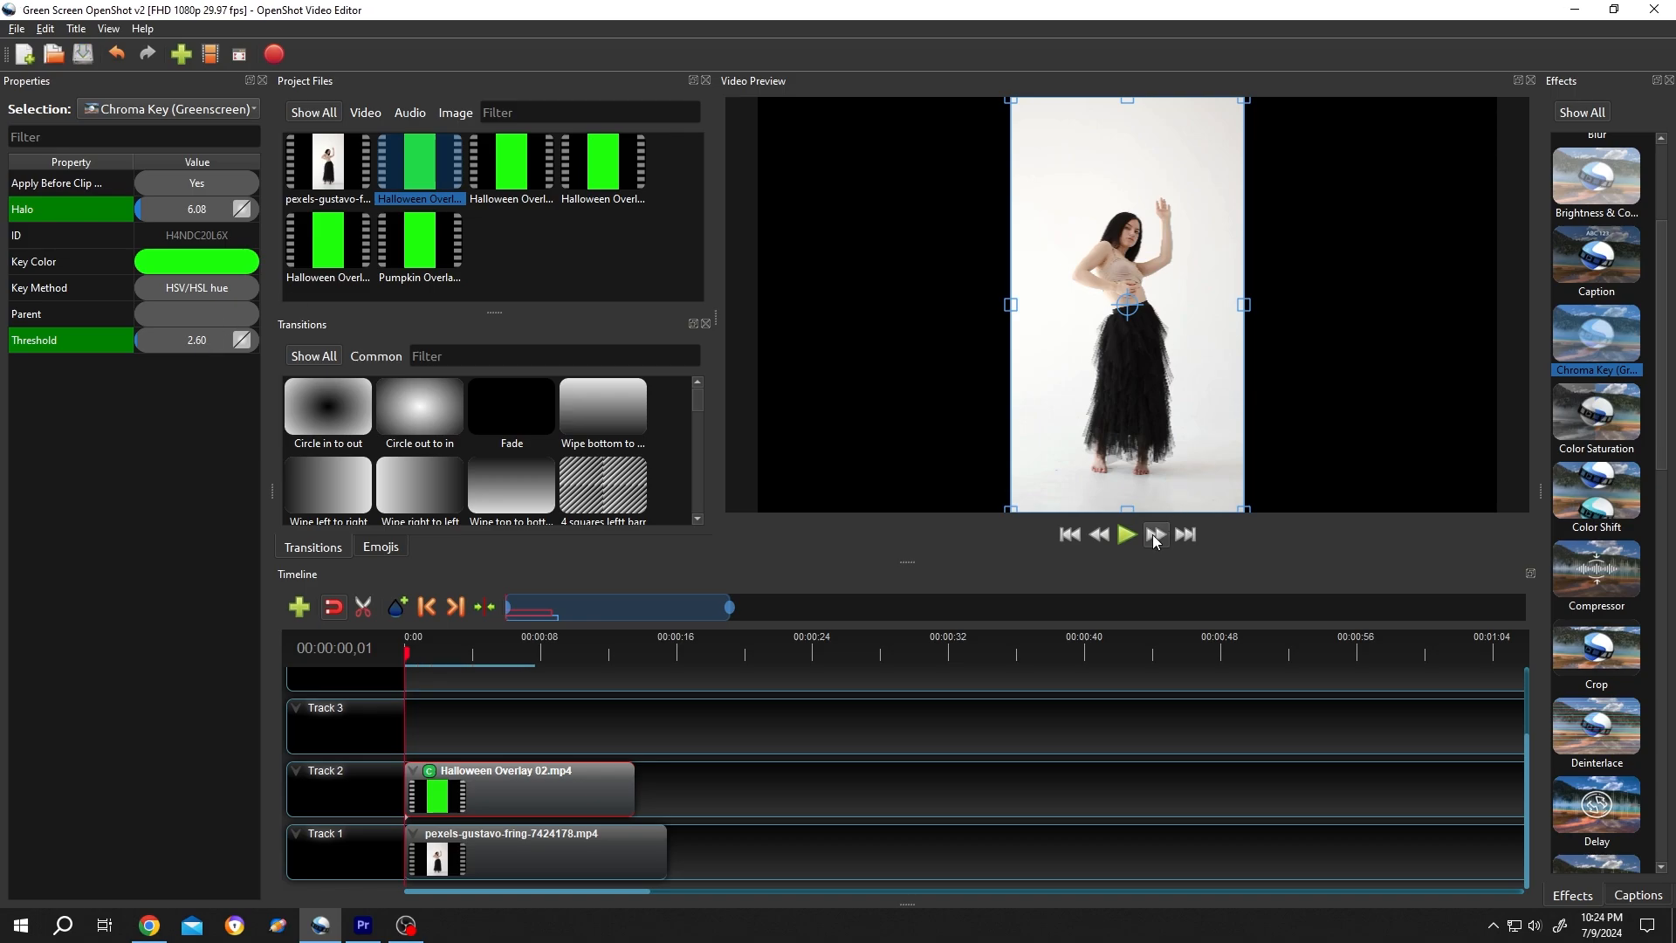
Play the composite showing keyed Halloween branches over the dancer
{"action": "left_click", "coordinate": [1125, 535]}
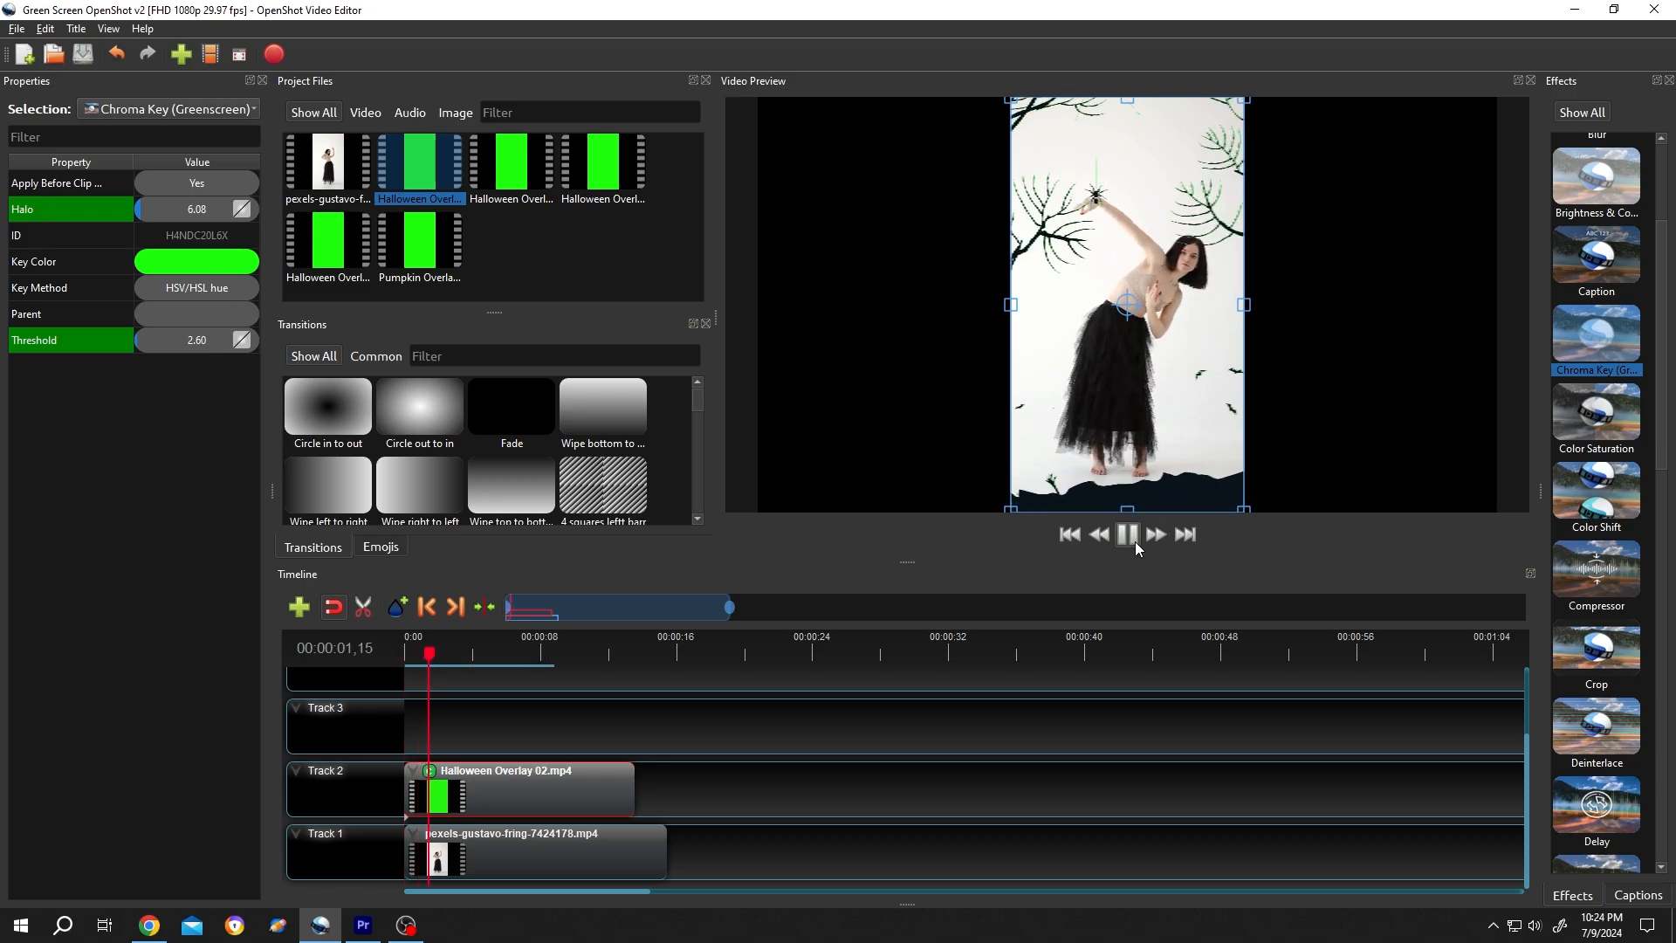
{"action": "left_click", "coordinate": [1130, 534]}
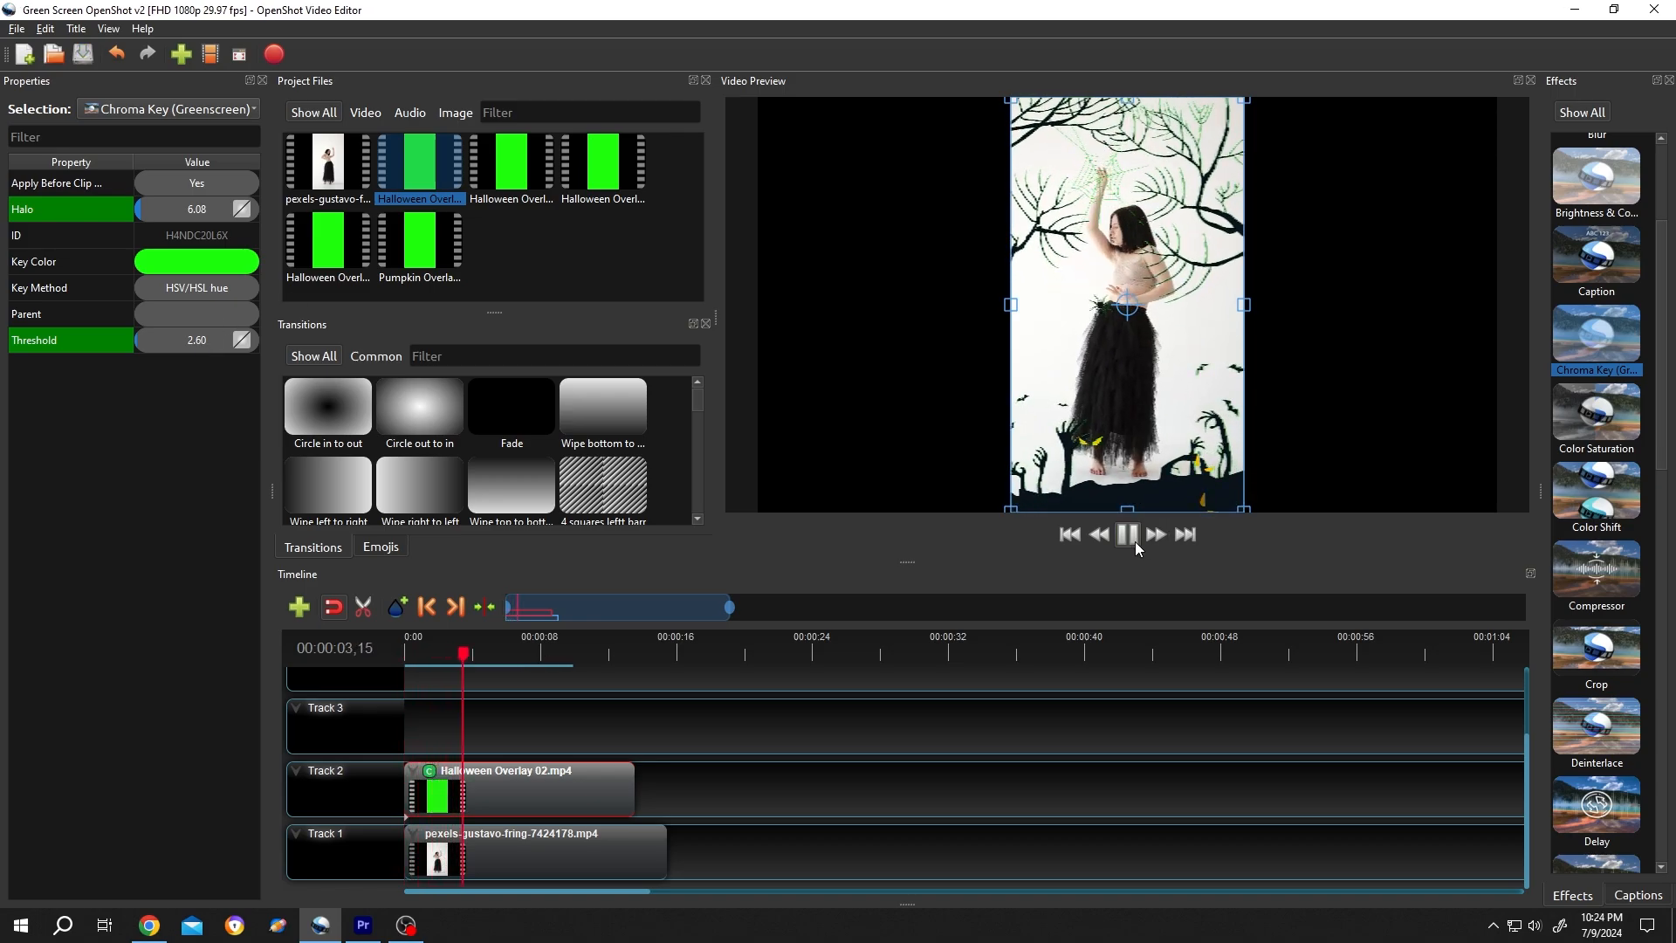
{"action": "left_click", "coordinate": [1128, 534]}
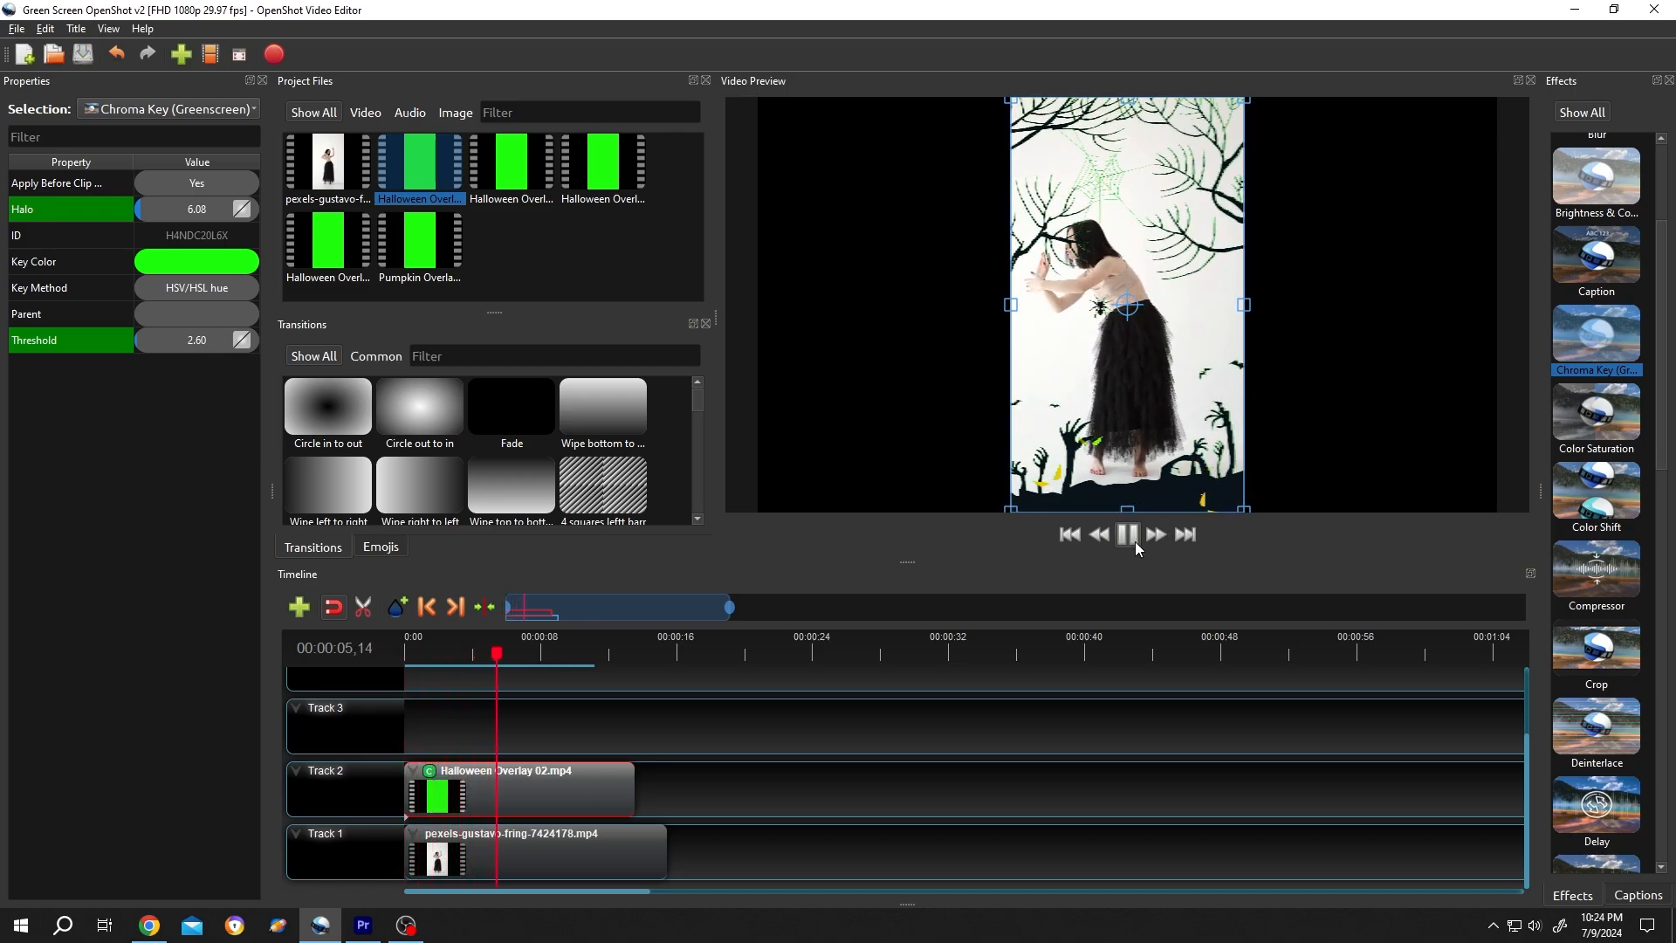